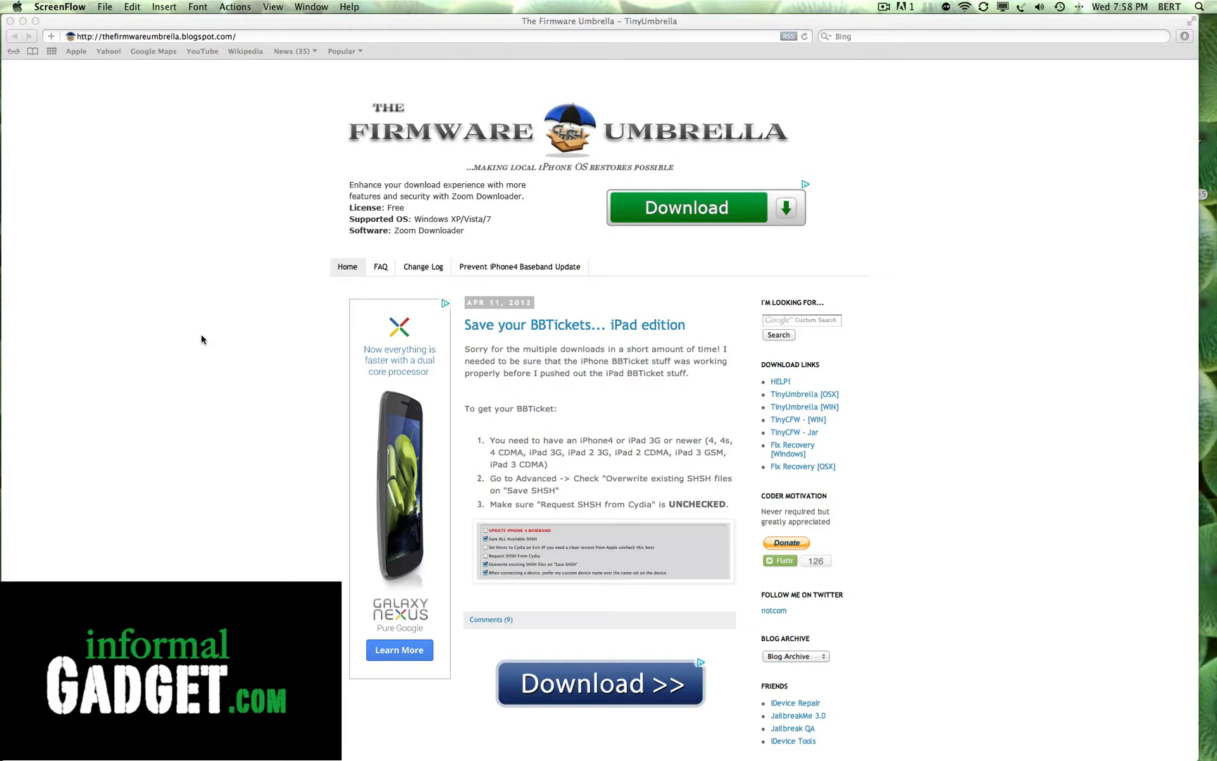
mouse_move(866, 116)
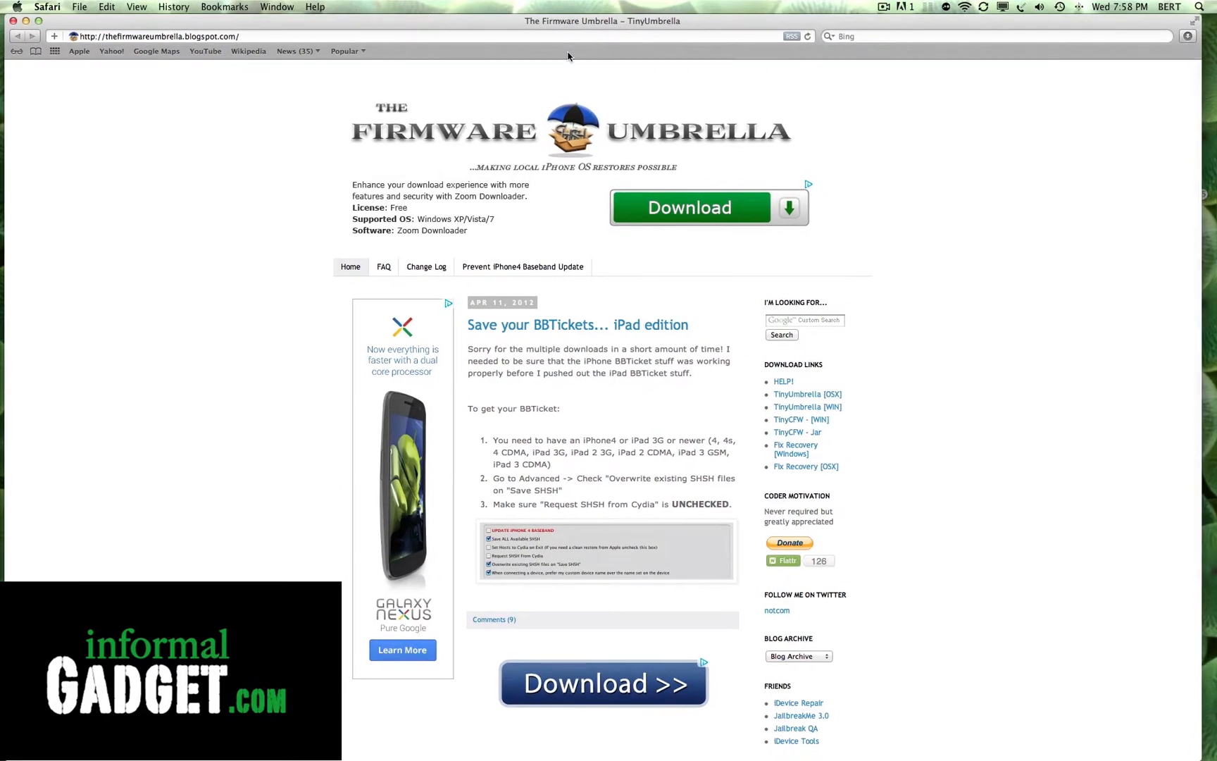
mouse_move(277, 126)
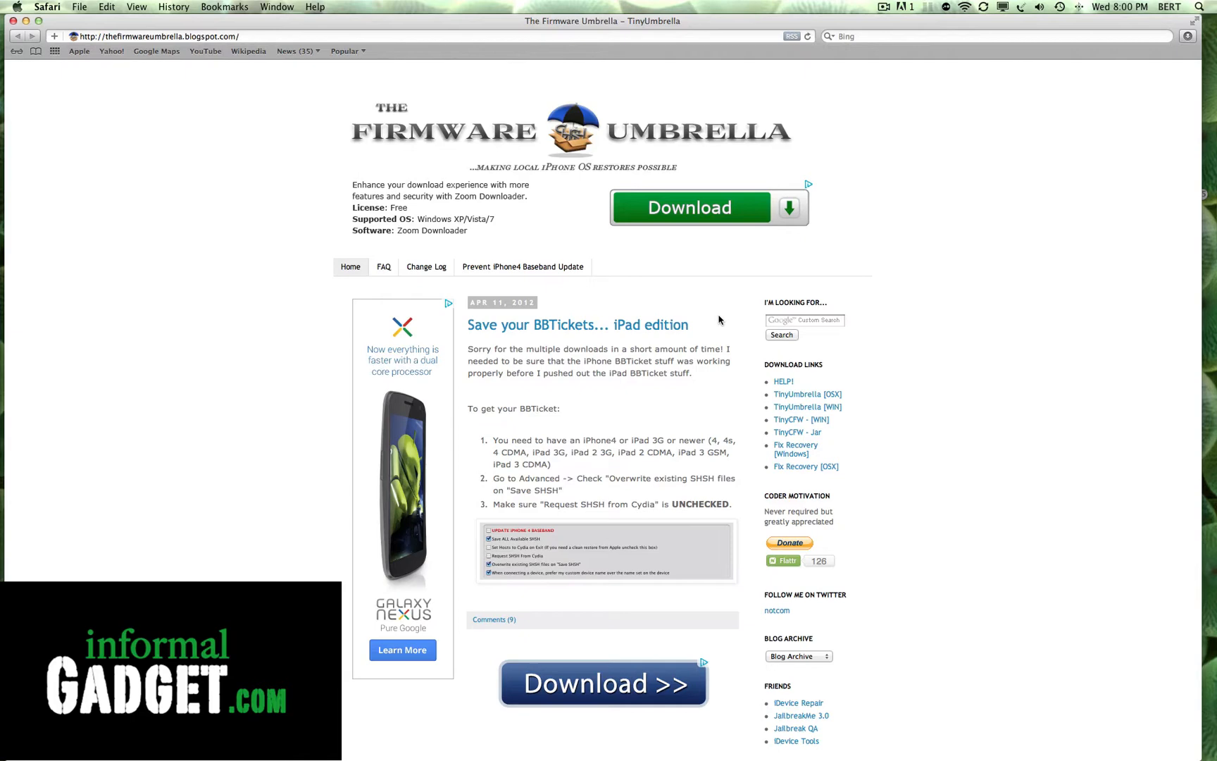
mouse_move(721, 321)
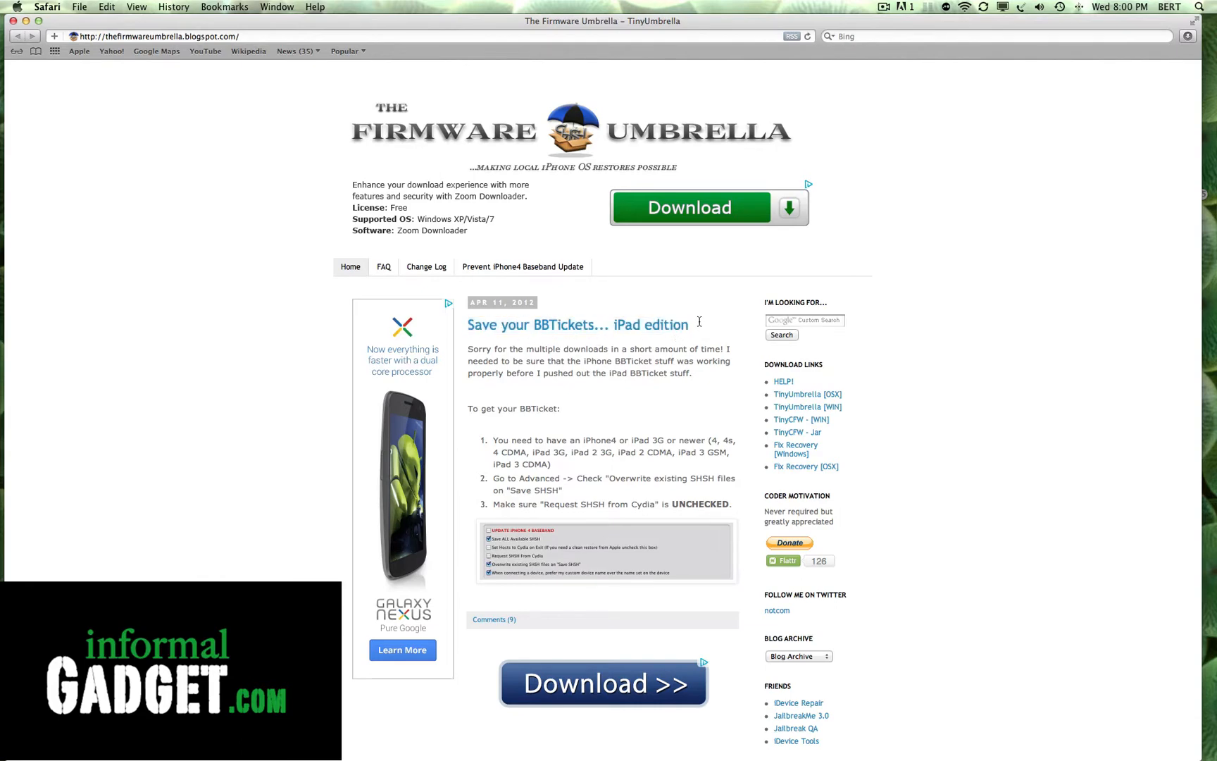
mouse_move(751, 329)
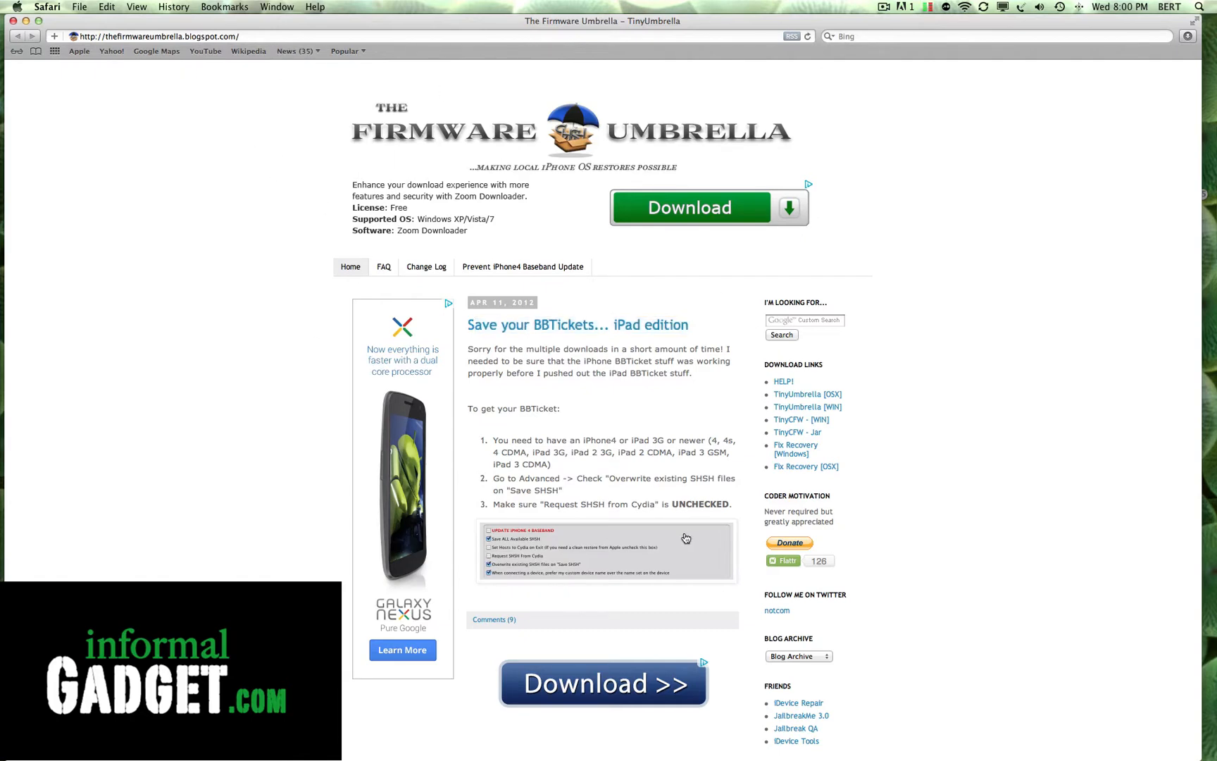
mouse_move(309, 305)
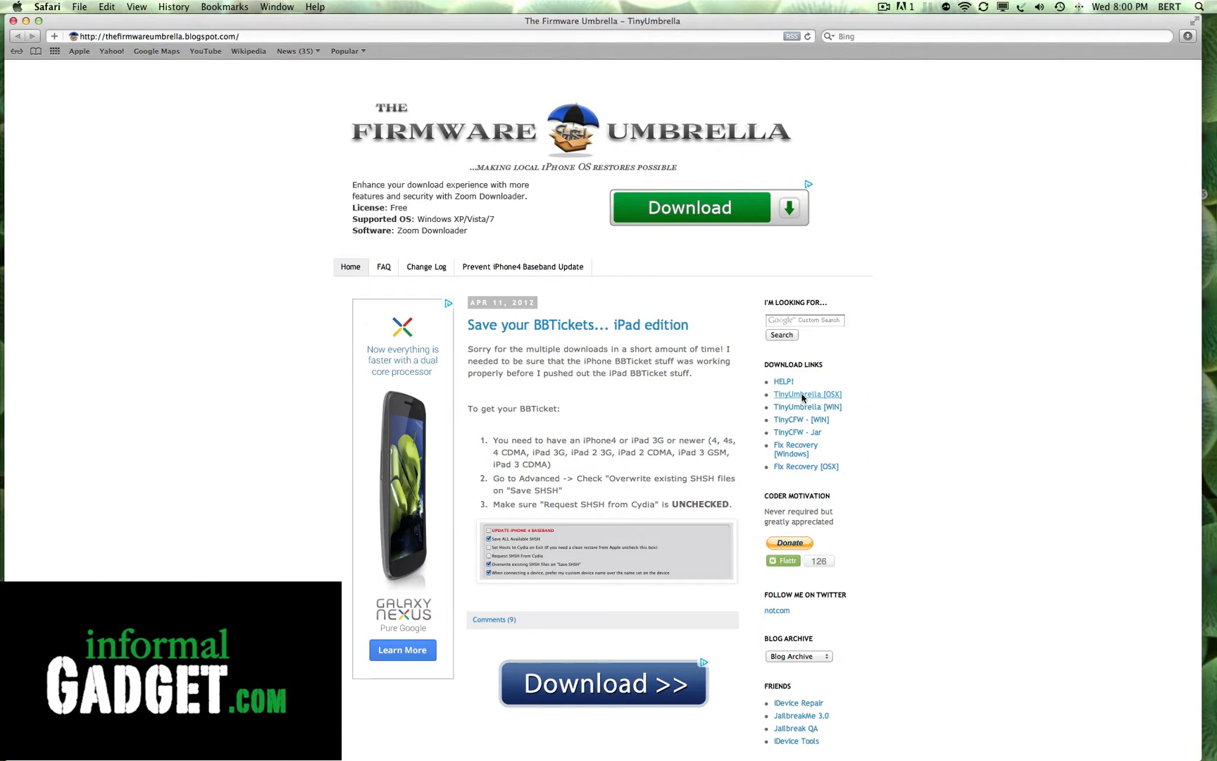
Launch TinyUmbrella 5.10.14 and focus its window showing connected and recent devices.
left_click_drag(782, 382, 834, 408)
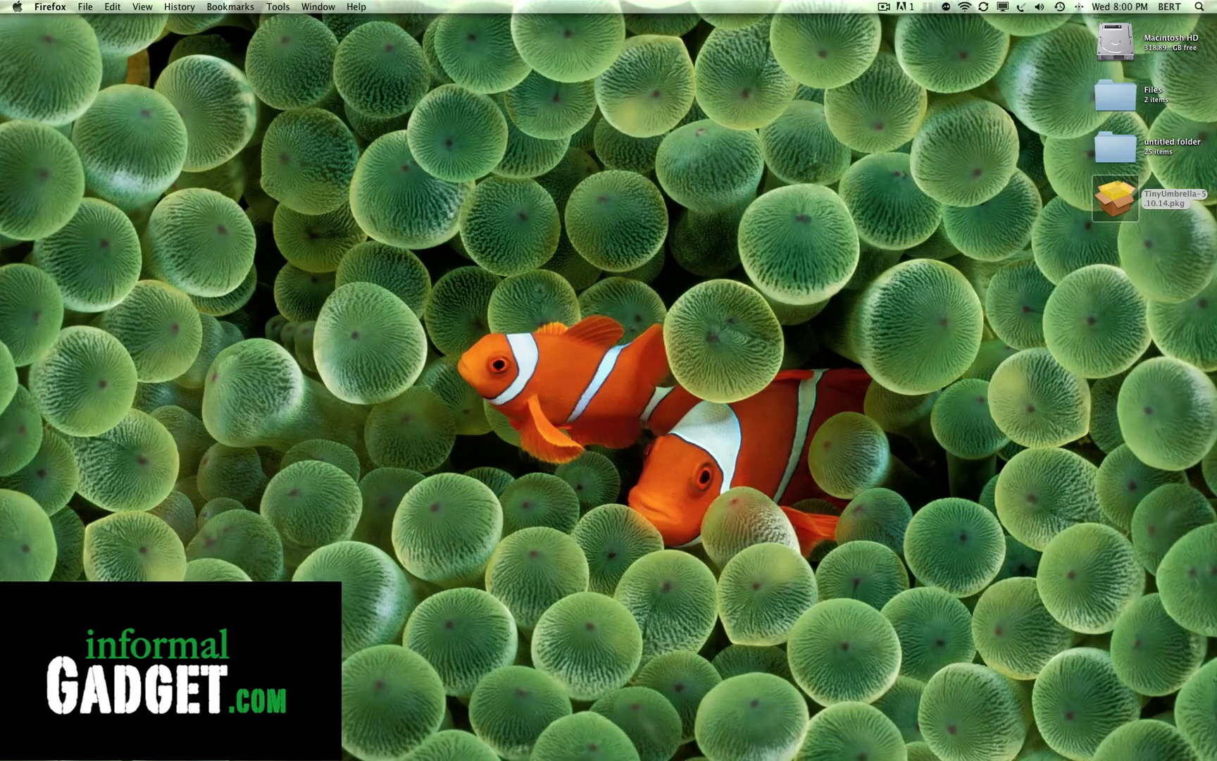
mouse_move(1194, 434)
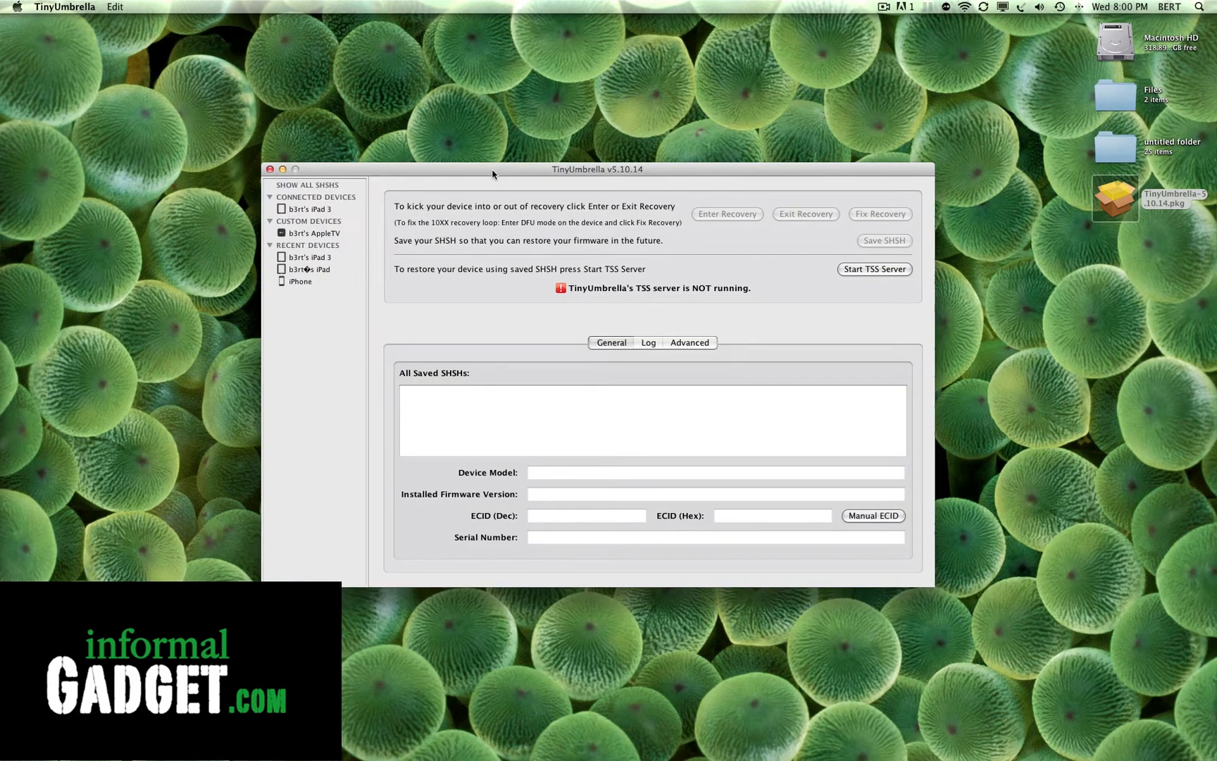
left_click(612, 342)
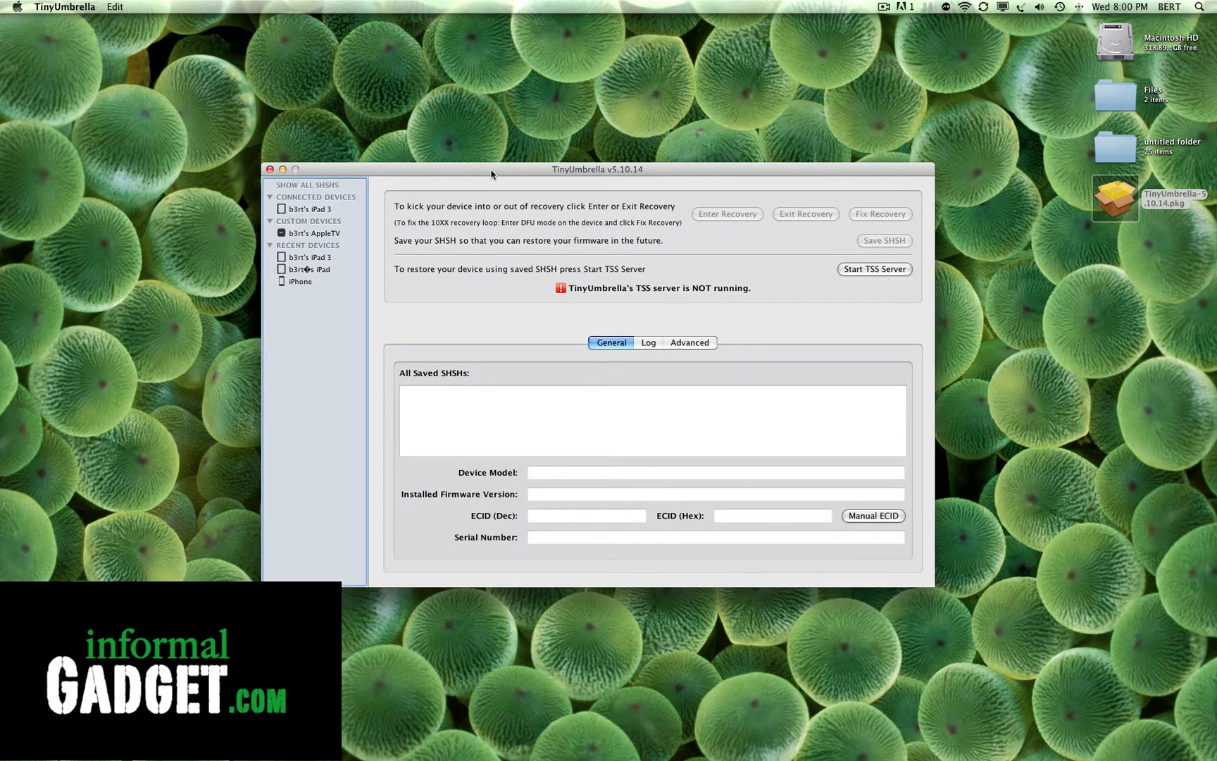
mouse_move(626, 169)
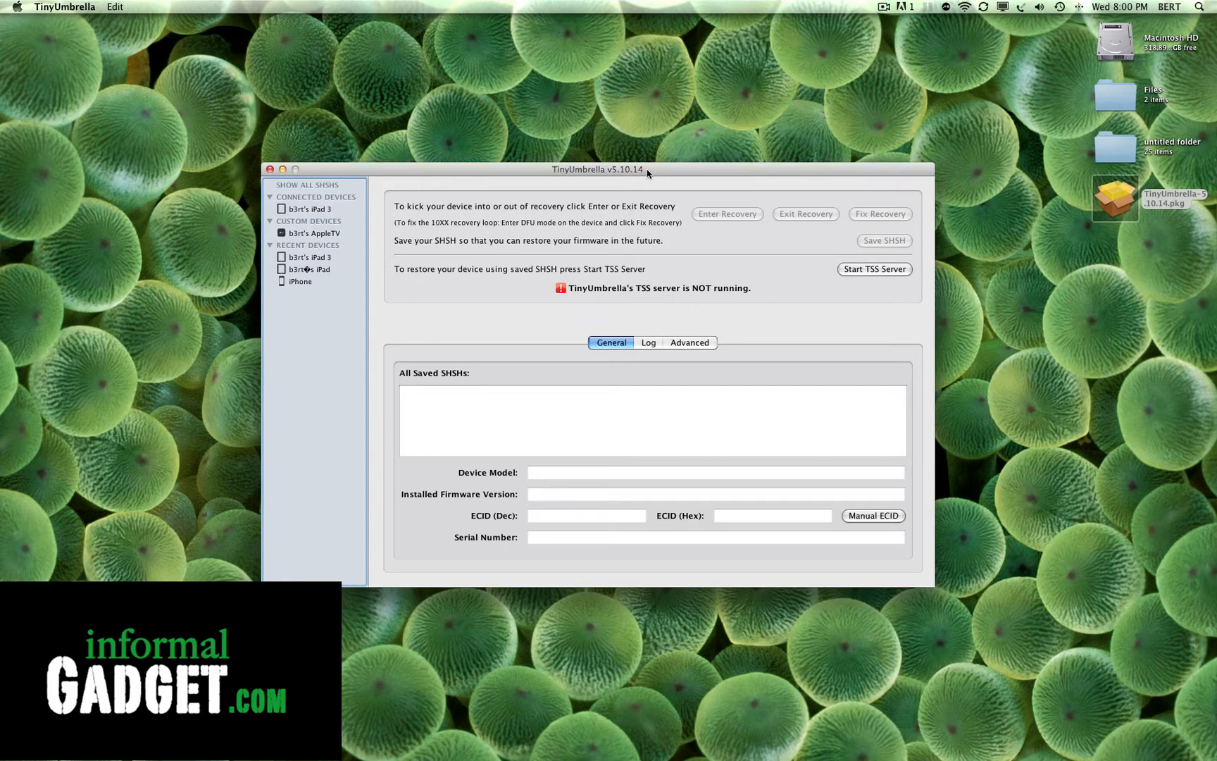
mouse_move(646, 169)
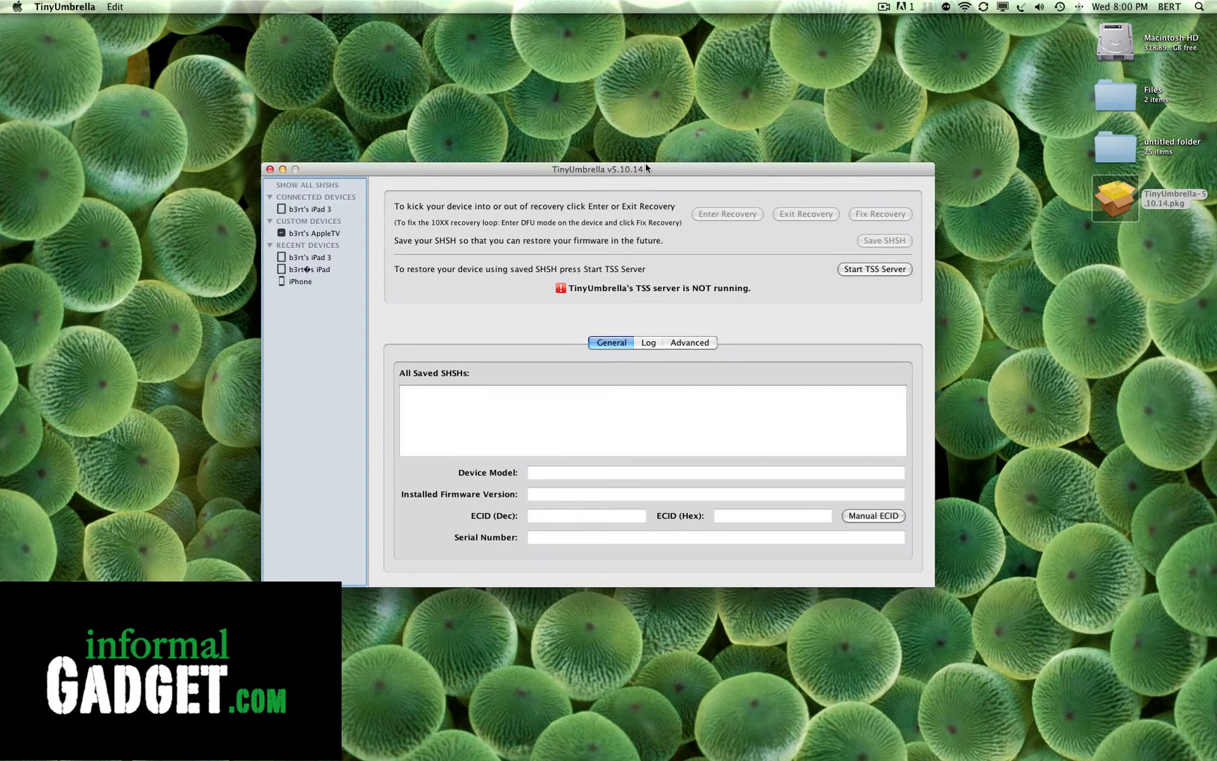
mouse_move(622, 154)
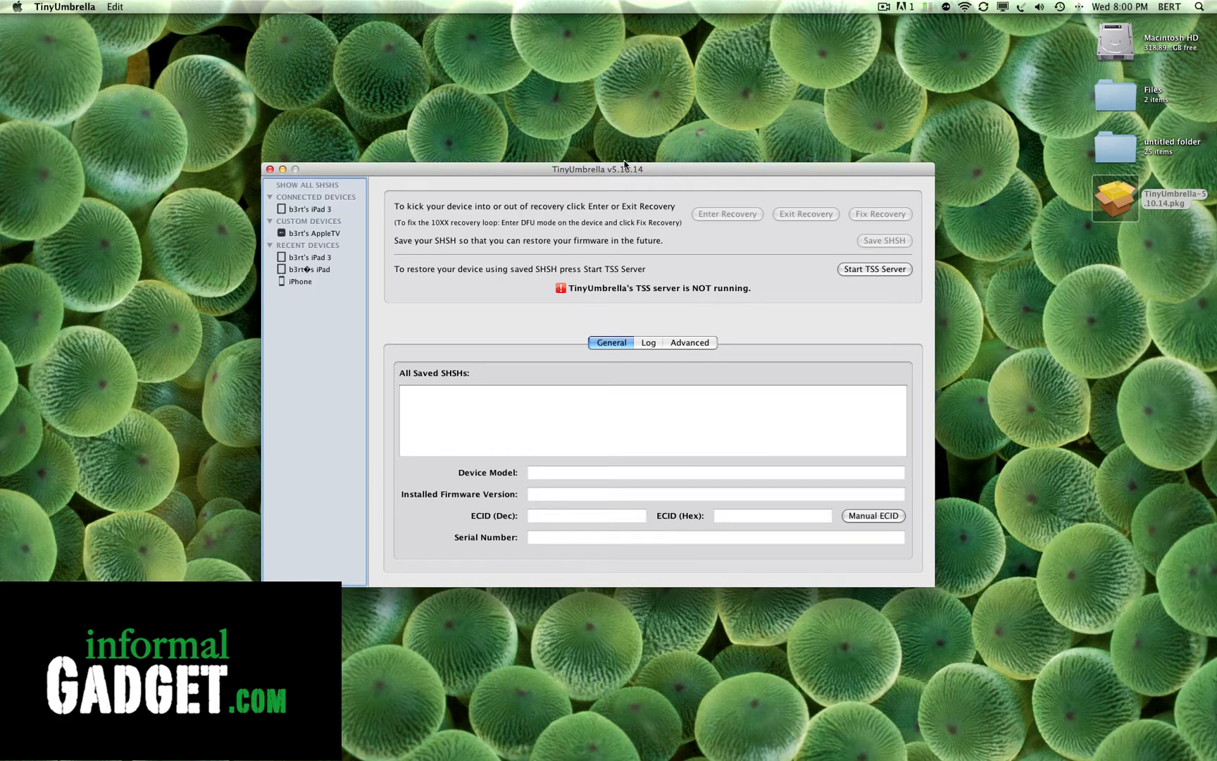
mouse_move(454, 174)
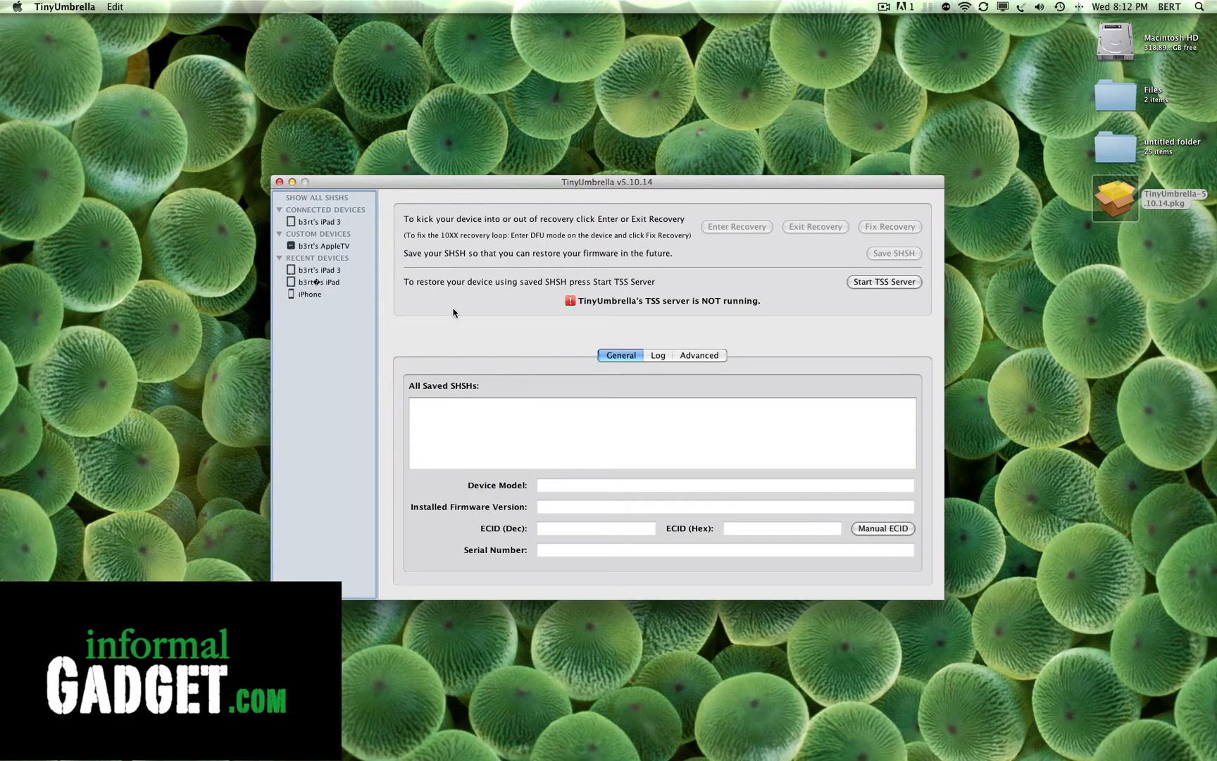
Show the Advanced settings with Save ALL SHSH and Overwrite checked, Cydia requests off.
left_click(698, 355)
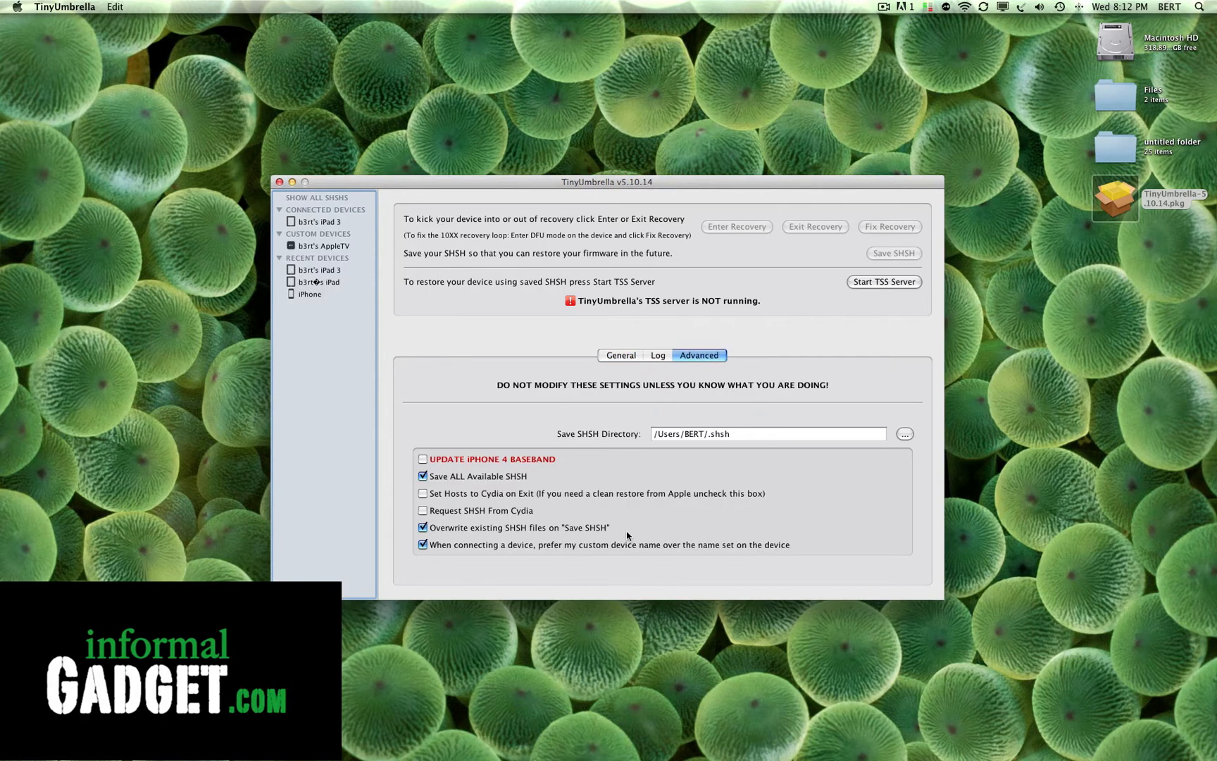
mouse_move(522, 535)
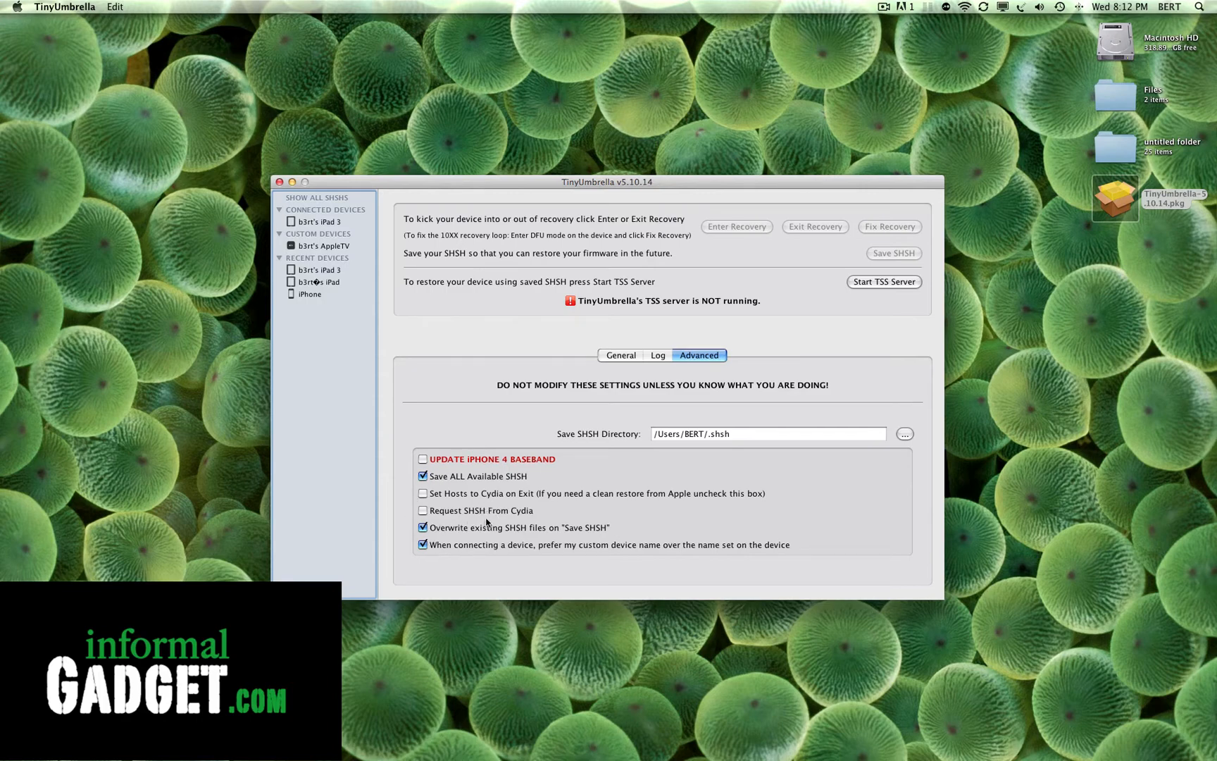
mouse_move(534, 514)
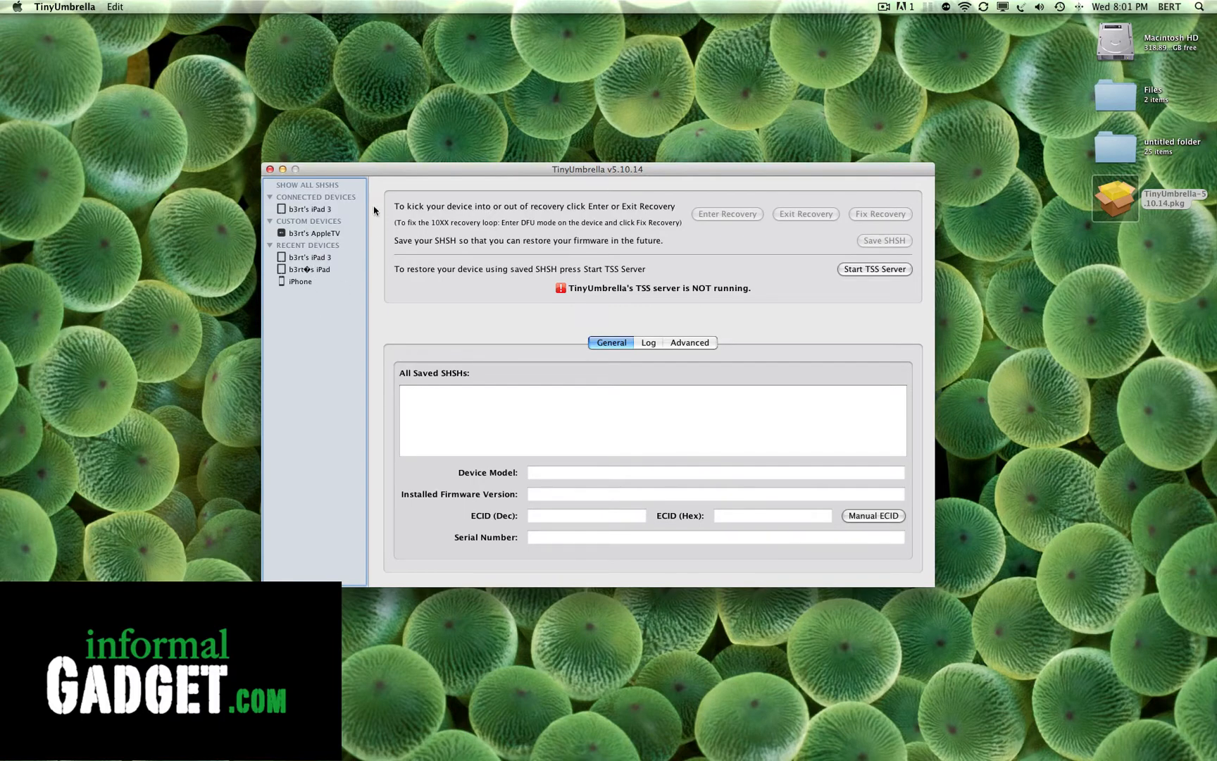
mouse_move(299, 262)
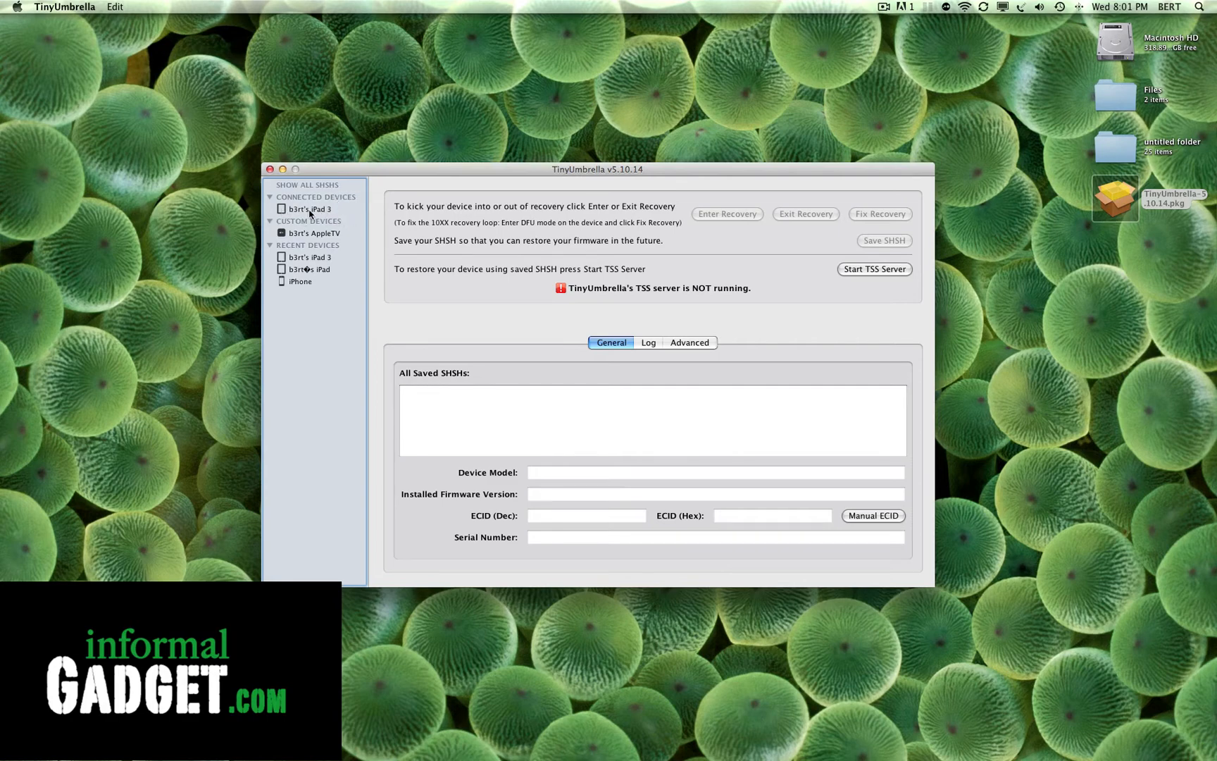
mouse_move(308, 214)
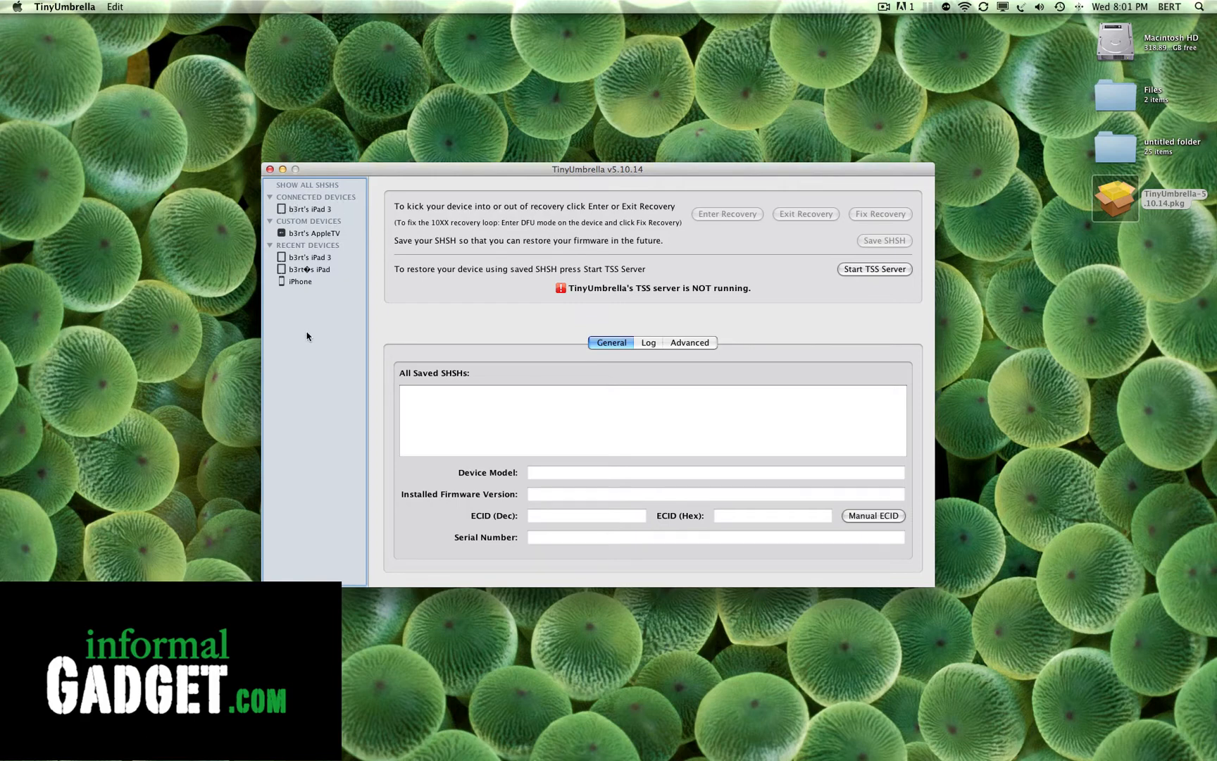
mouse_move(313, 209)
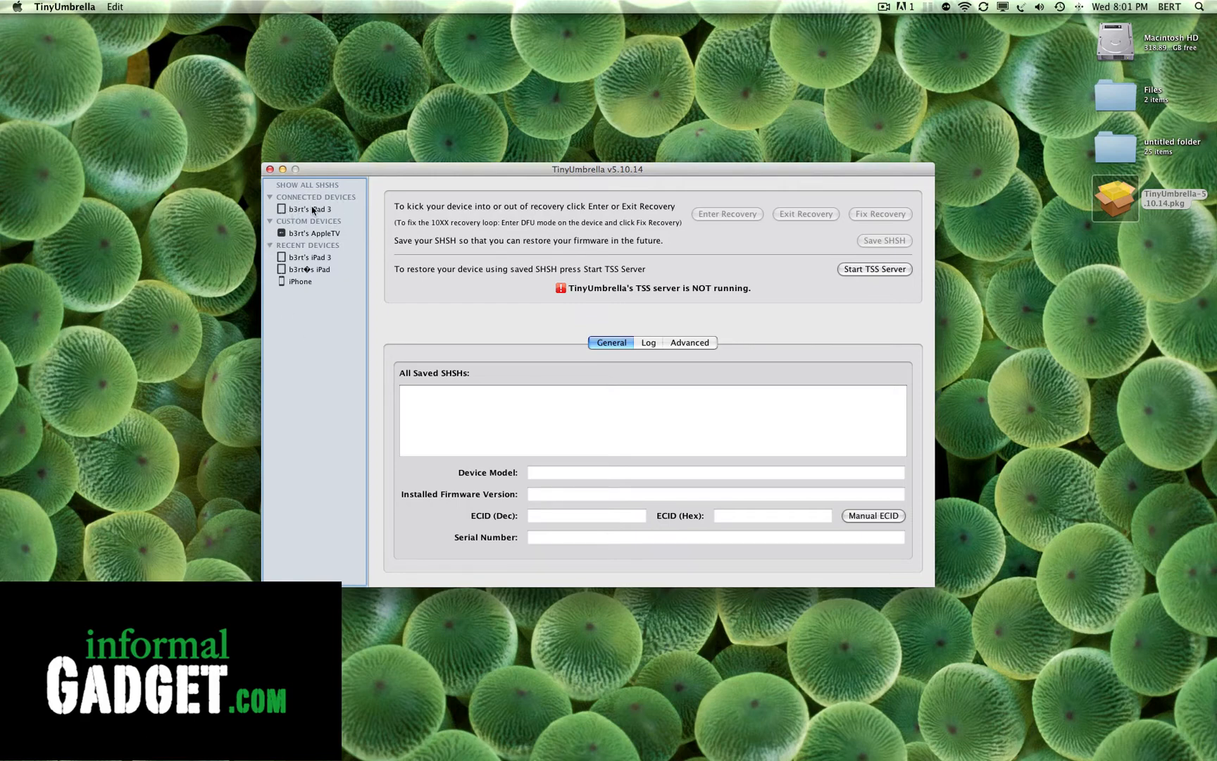
Save SHSH for the connected iPad 3 so iPad31WIFI 5.1 (9B176) is listed.
left_click(310, 209)
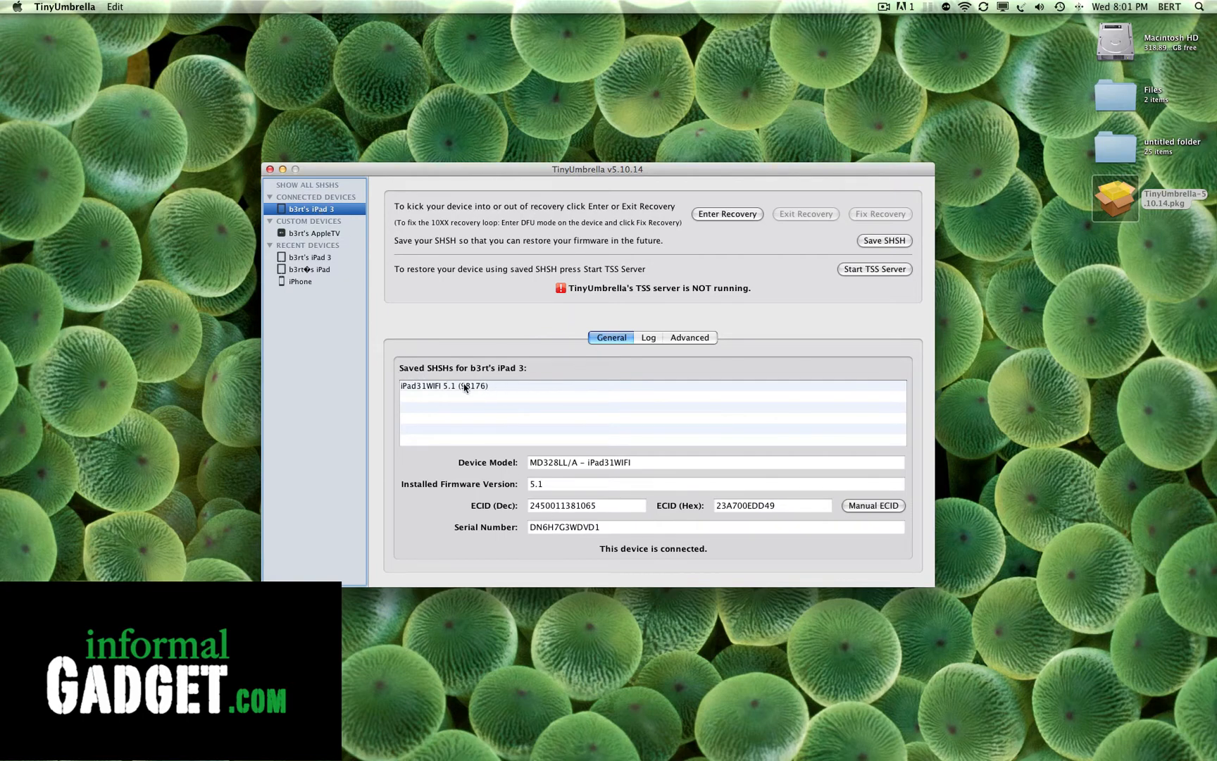
mouse_move(469, 396)
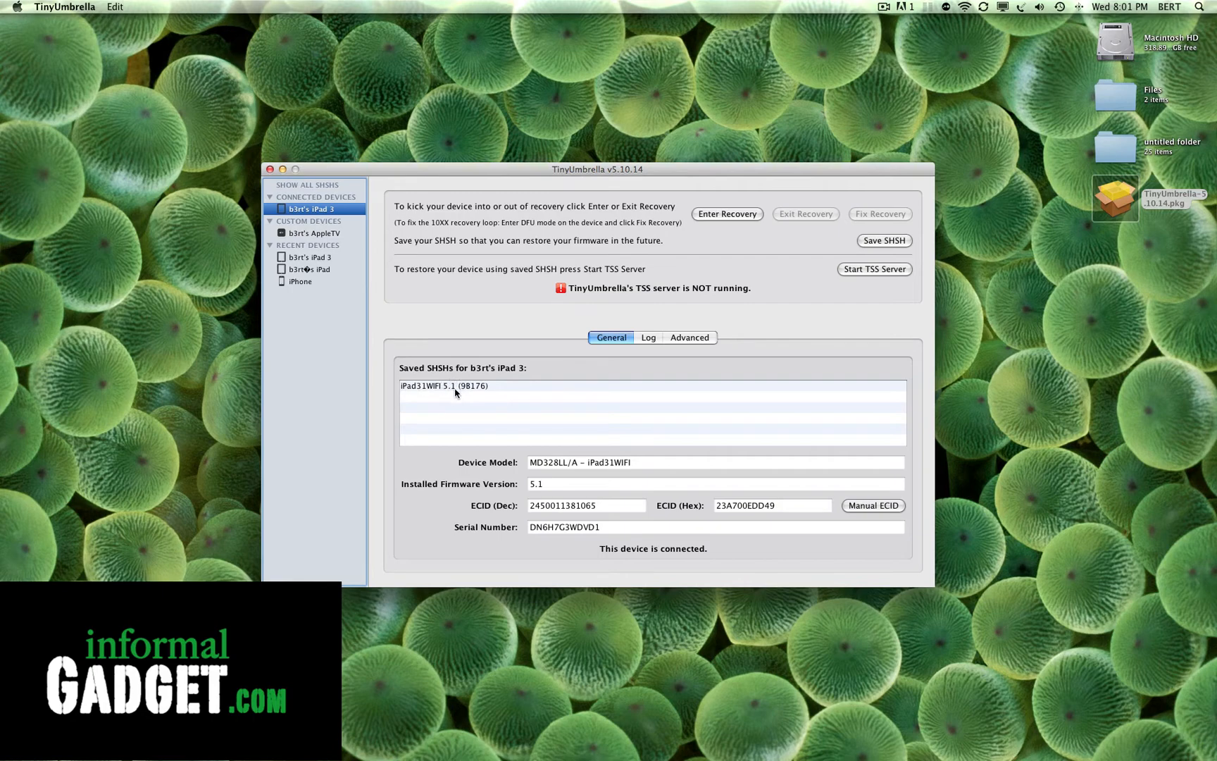
mouse_move(452, 393)
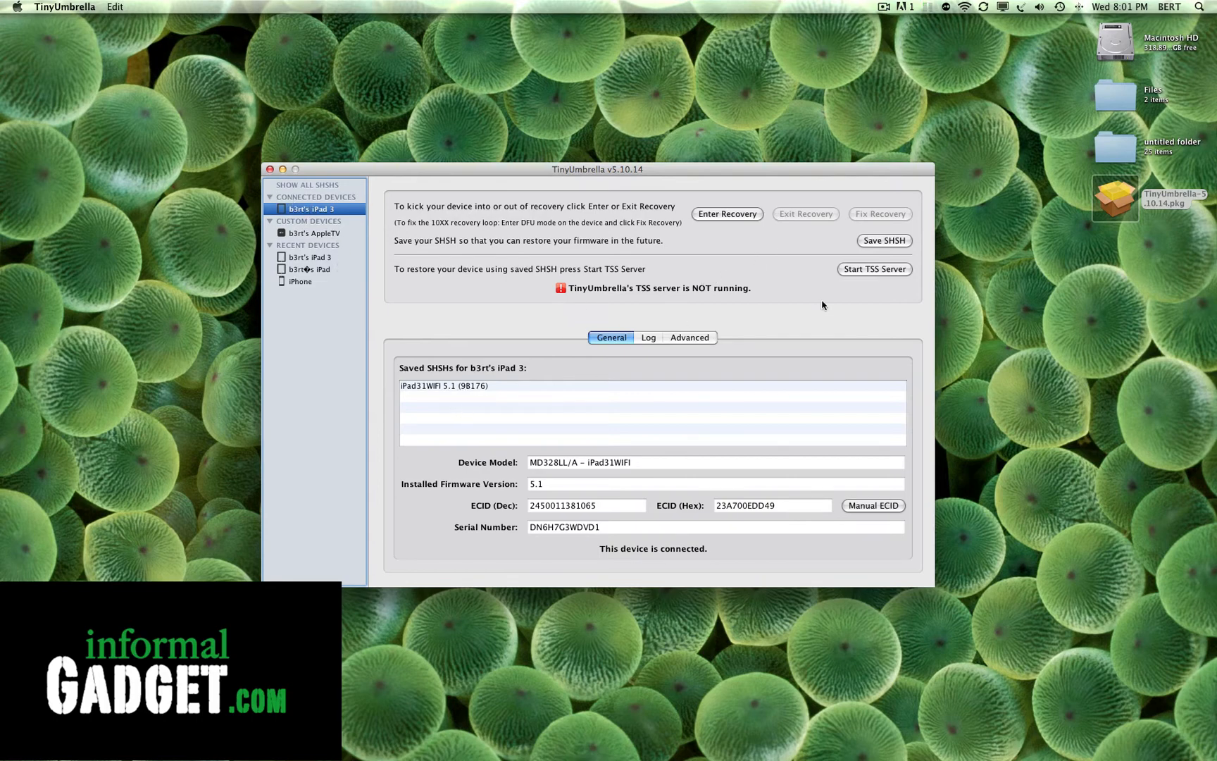
left_click(885, 241)
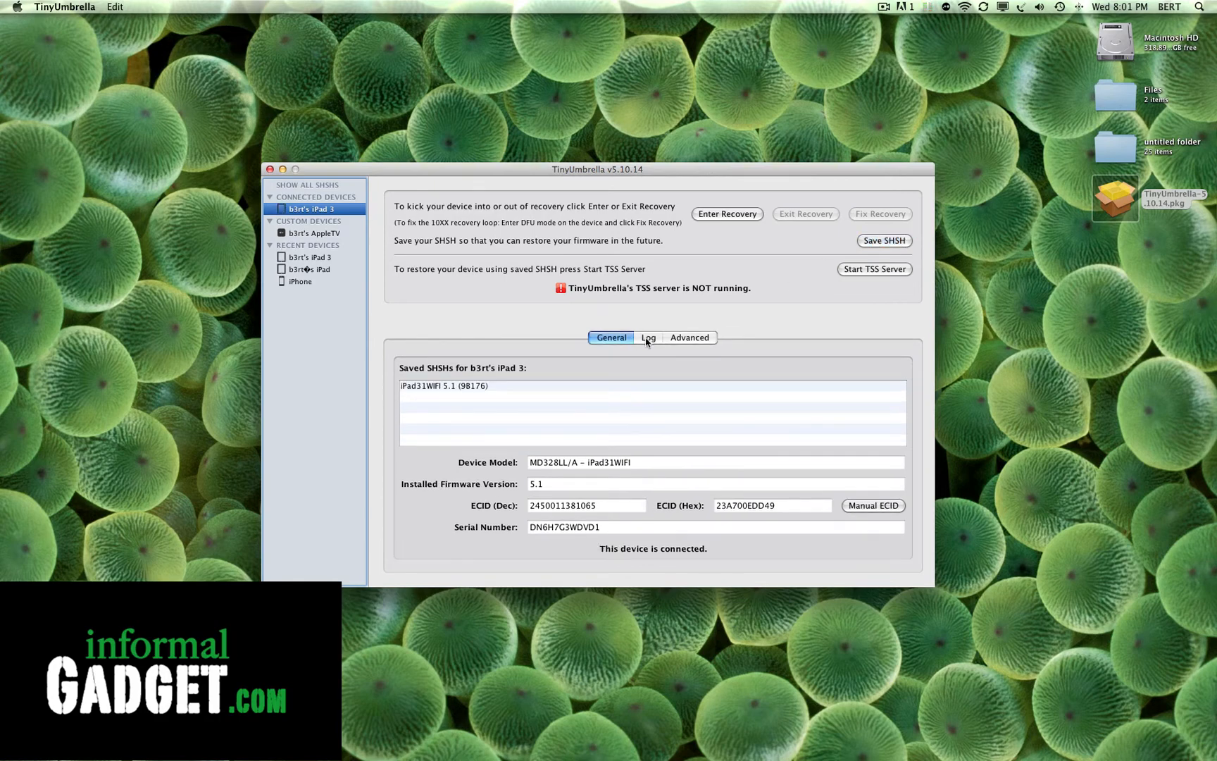
Review the log confirming the iPad 3 5.1 (9B176) save, then select the recent iPhone.
left_click(648, 336)
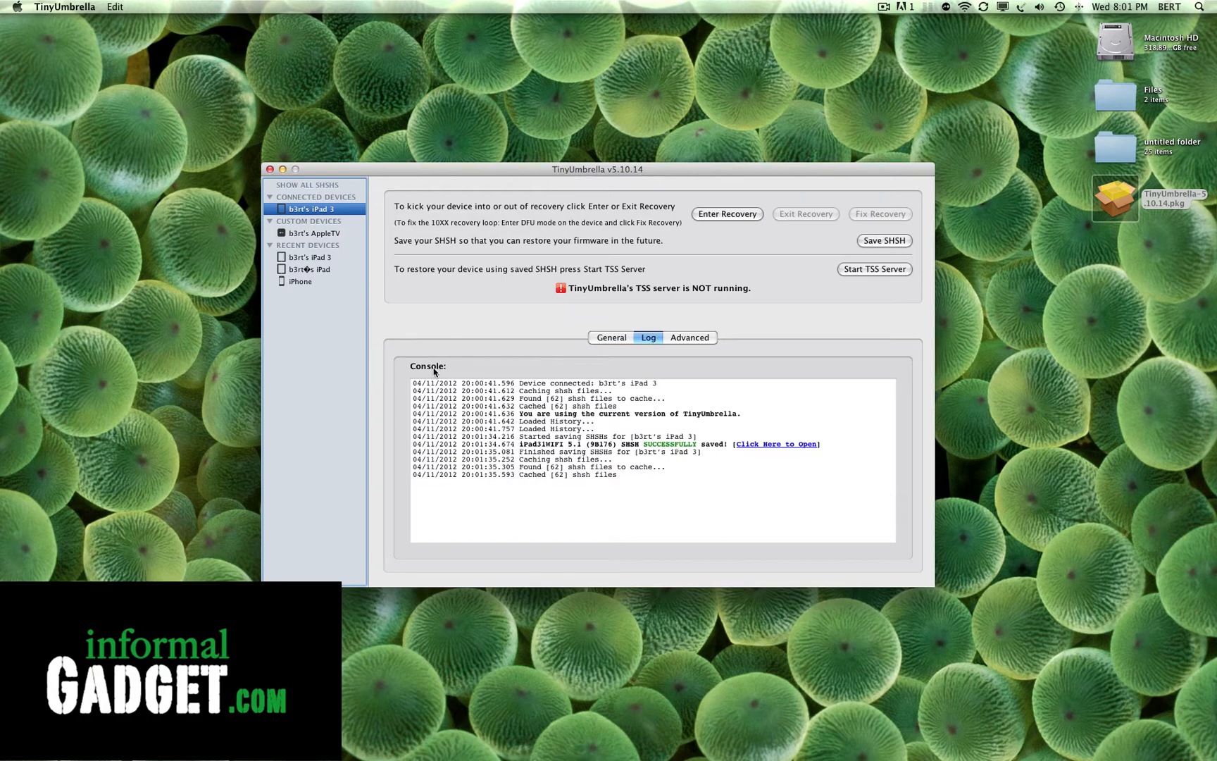
mouse_move(696, 482)
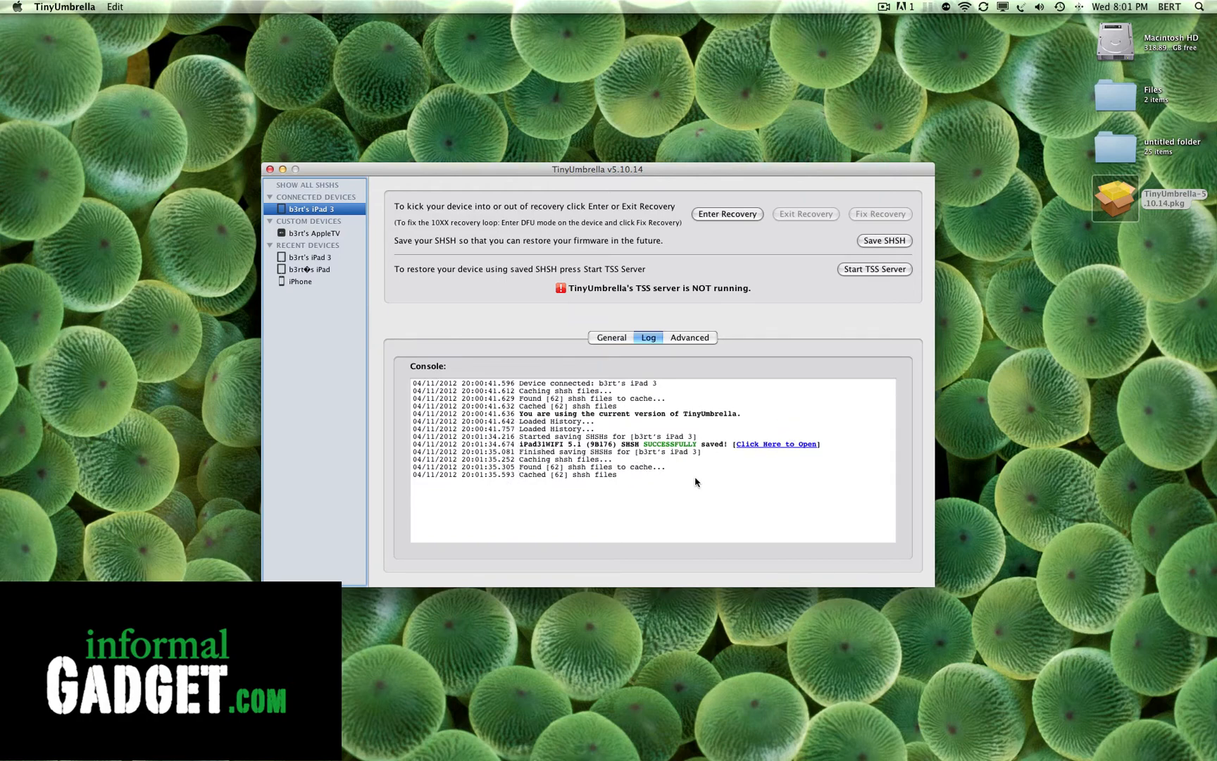
mouse_move(561, 450)
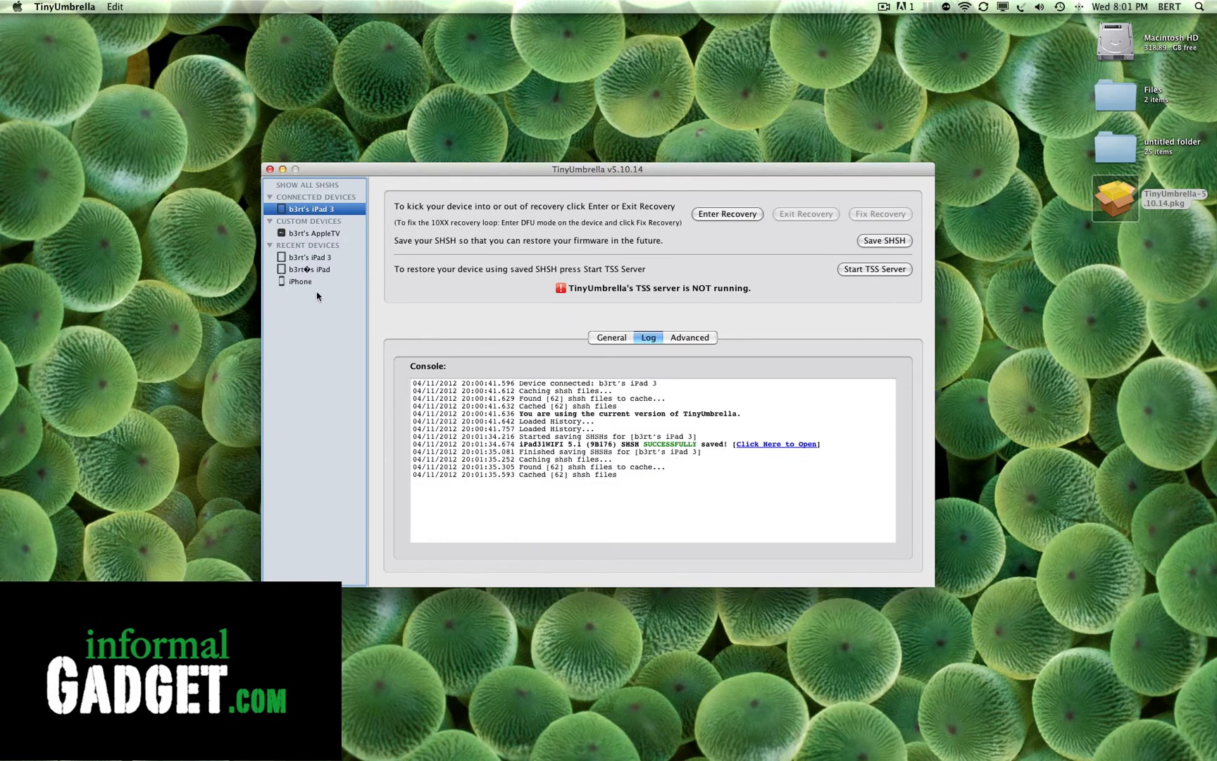
left_click(300, 280)
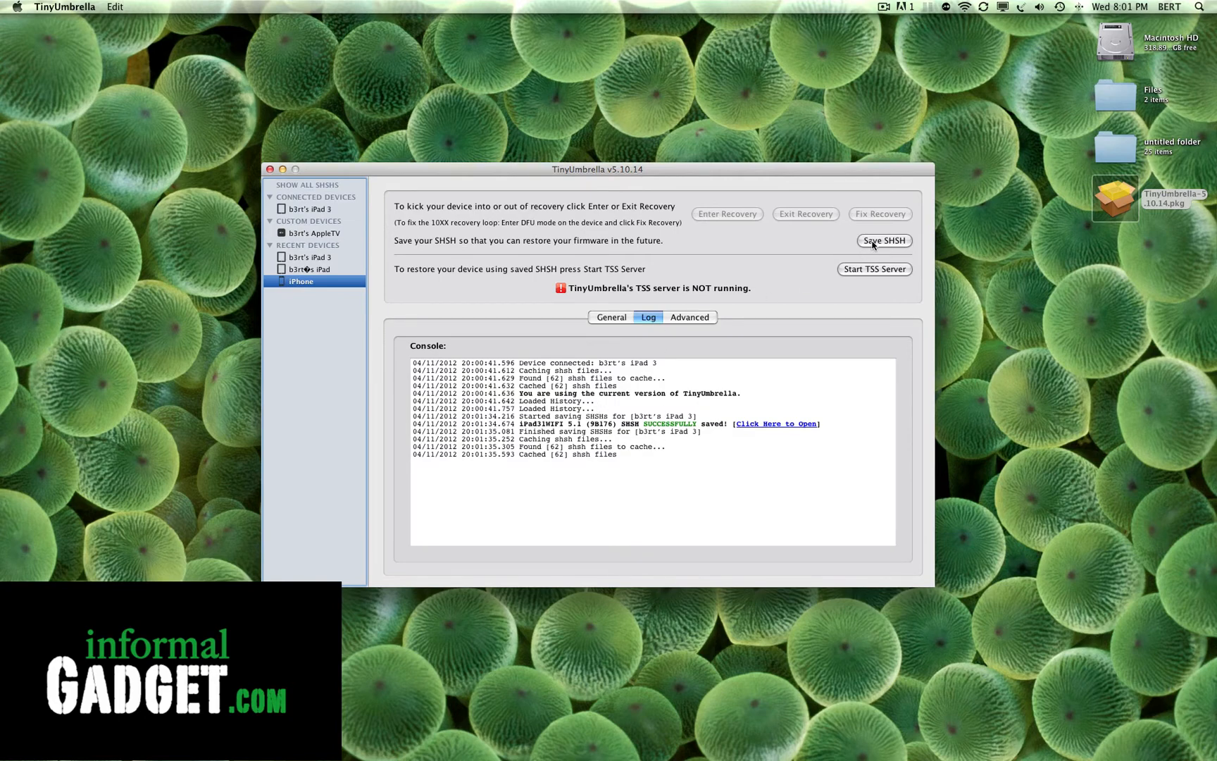
Save SHSH blobs for the iPhone until the log reports saving finished.
left_click(883, 240)
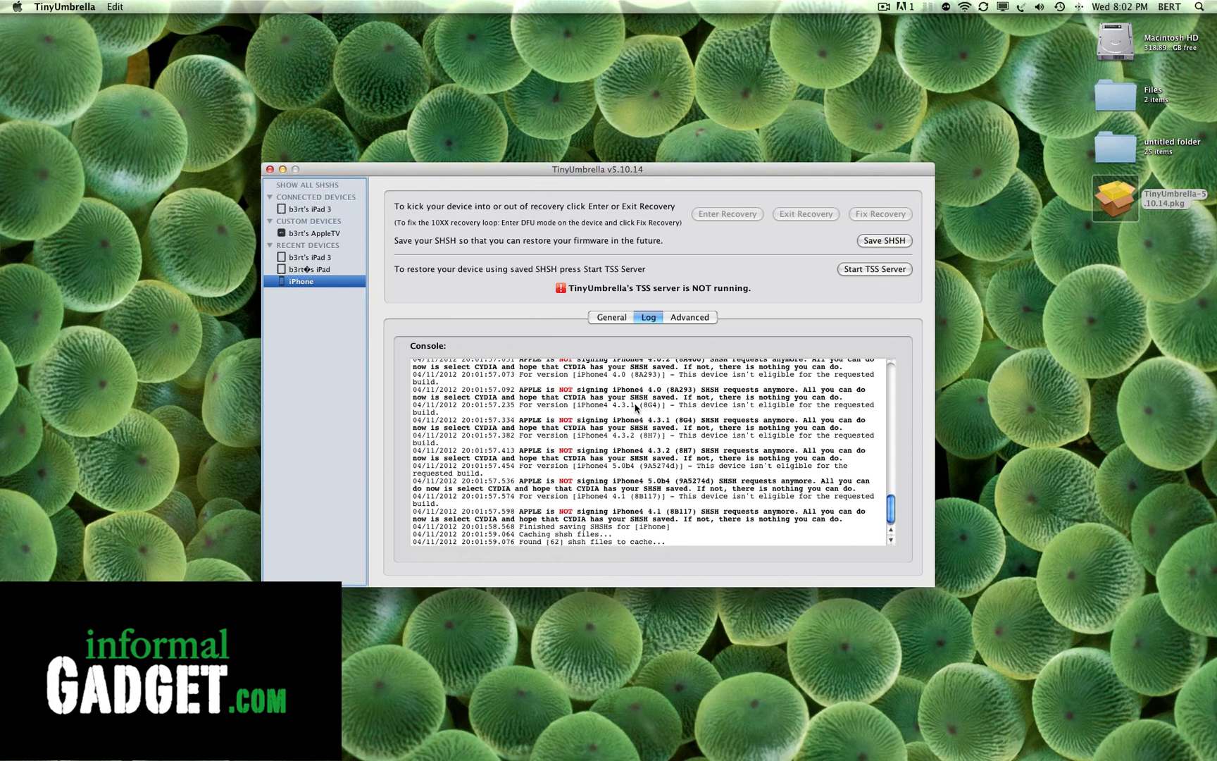
mouse_move(658, 433)
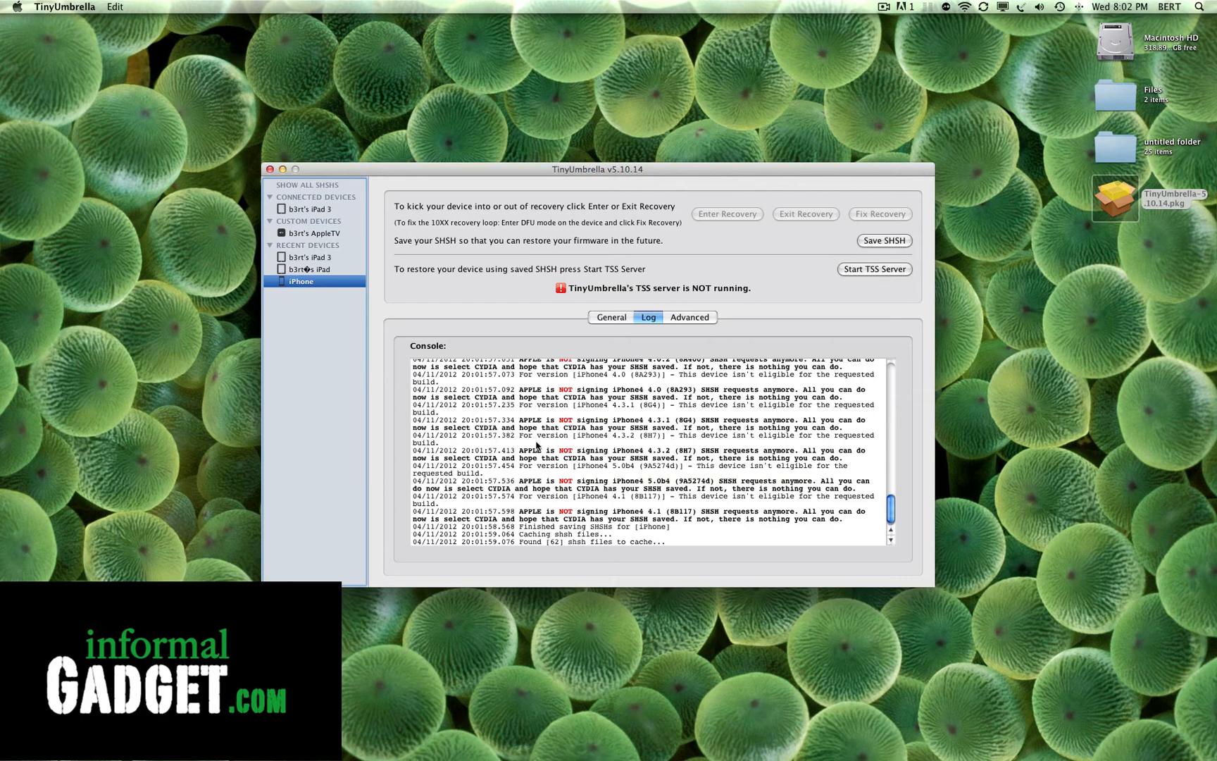
mouse_move(725, 424)
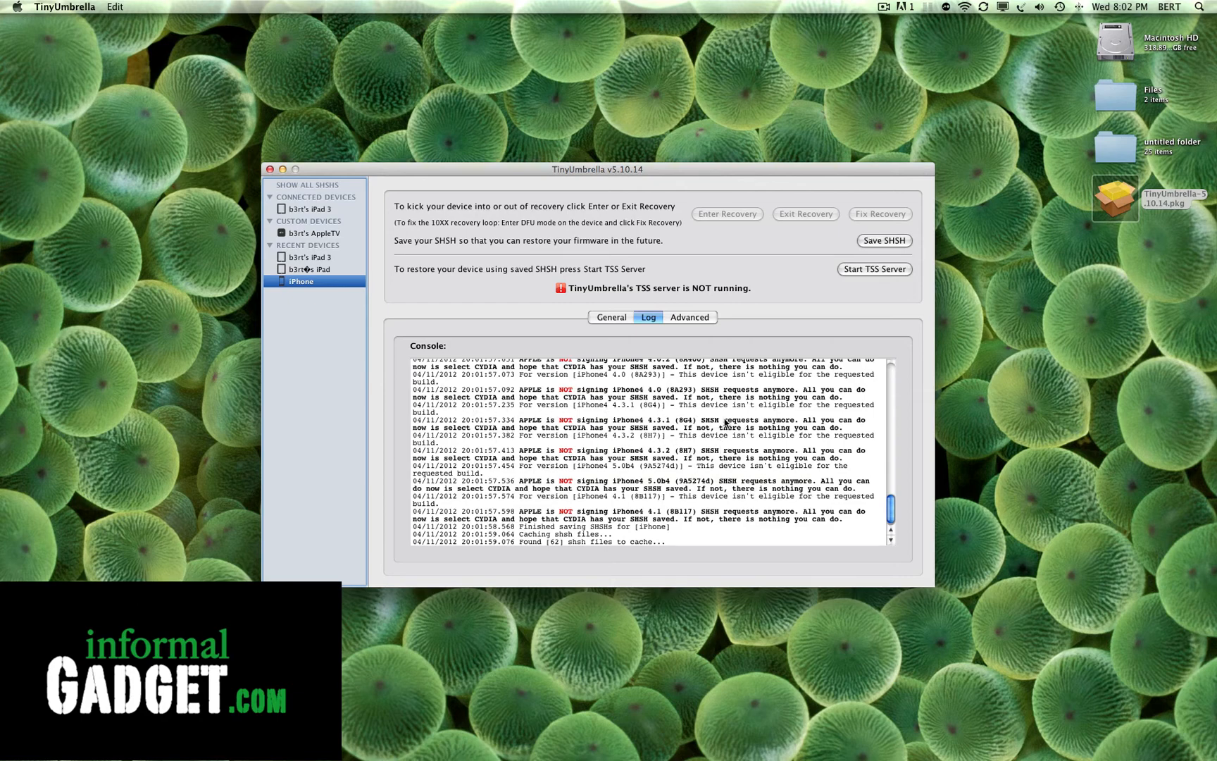
mouse_move(721, 421)
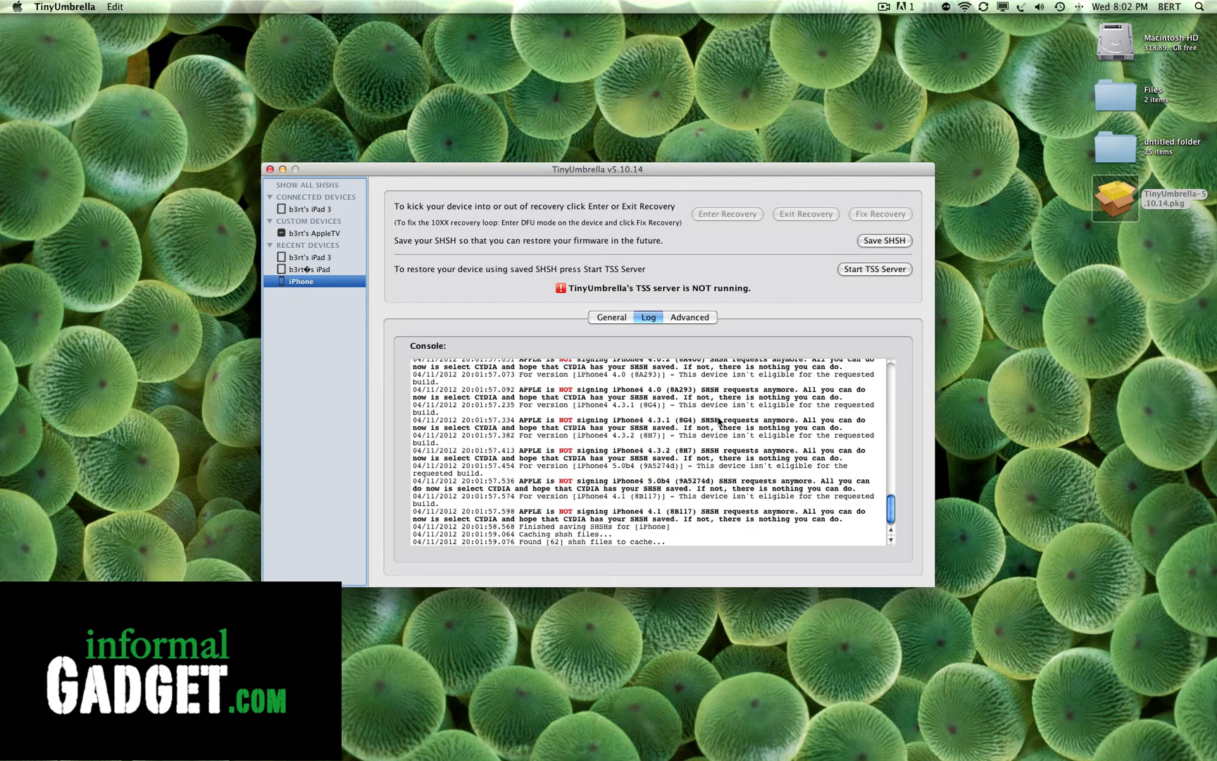
mouse_move(544, 186)
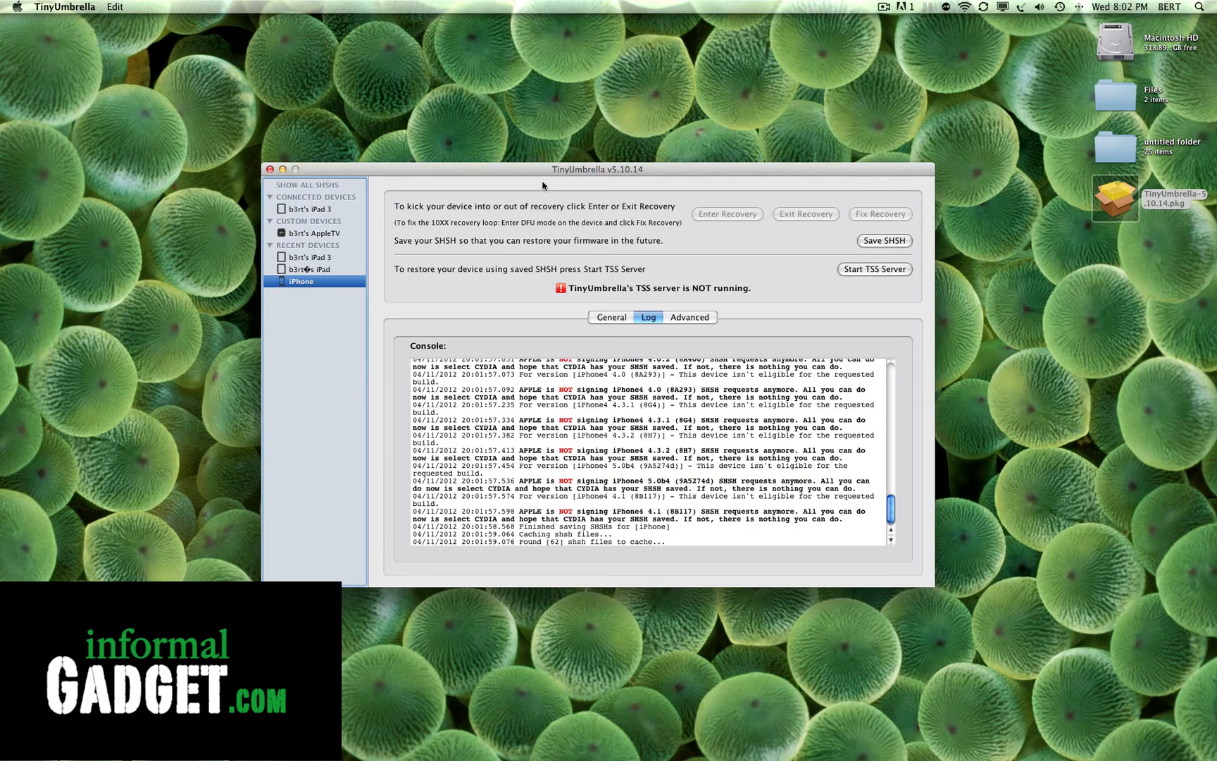
mouse_move(544, 181)
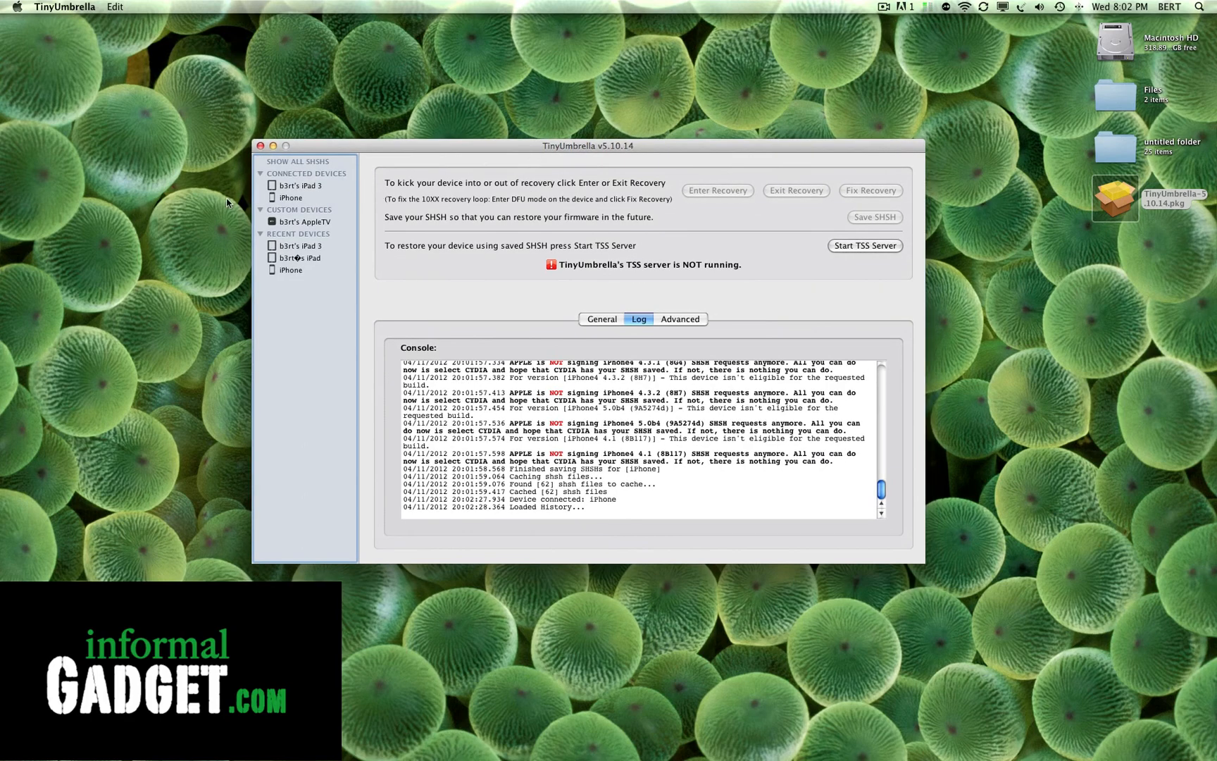
Select the reconnected iPhone, the recent iPad 3, then the AppleTV custom device.
left_click(292, 197)
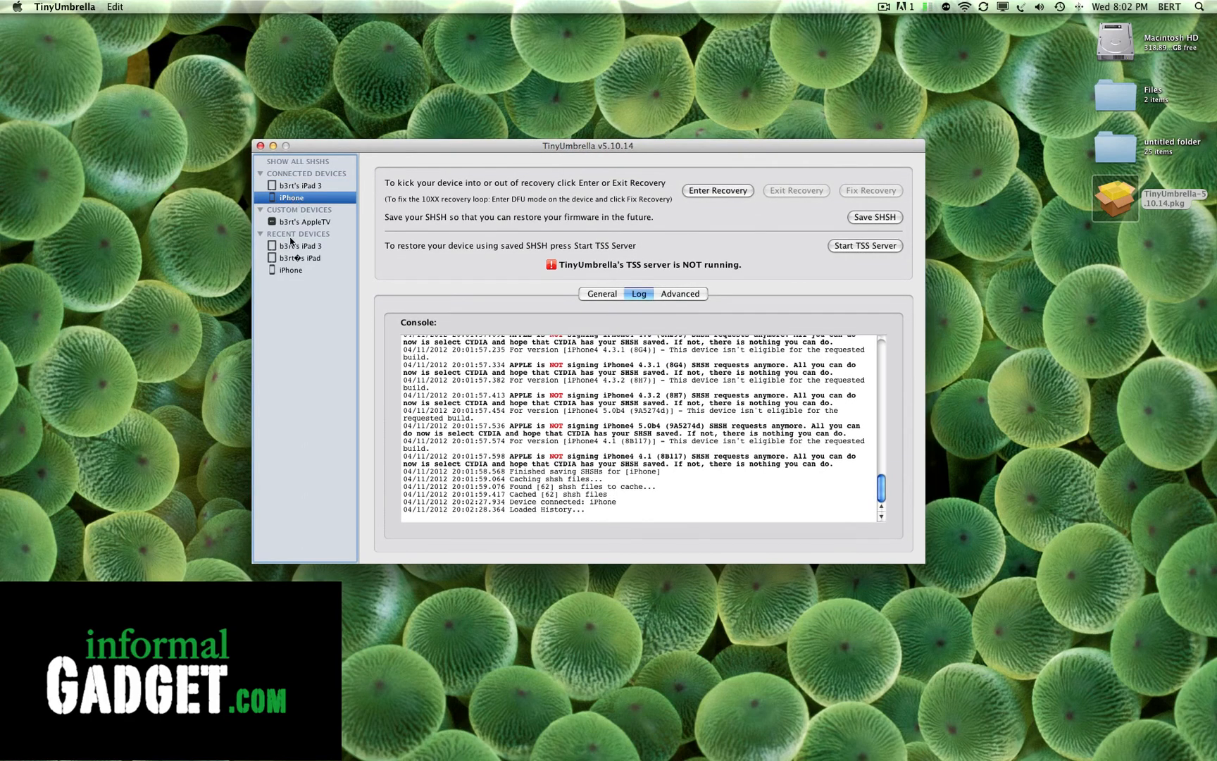
left_click(302, 186)
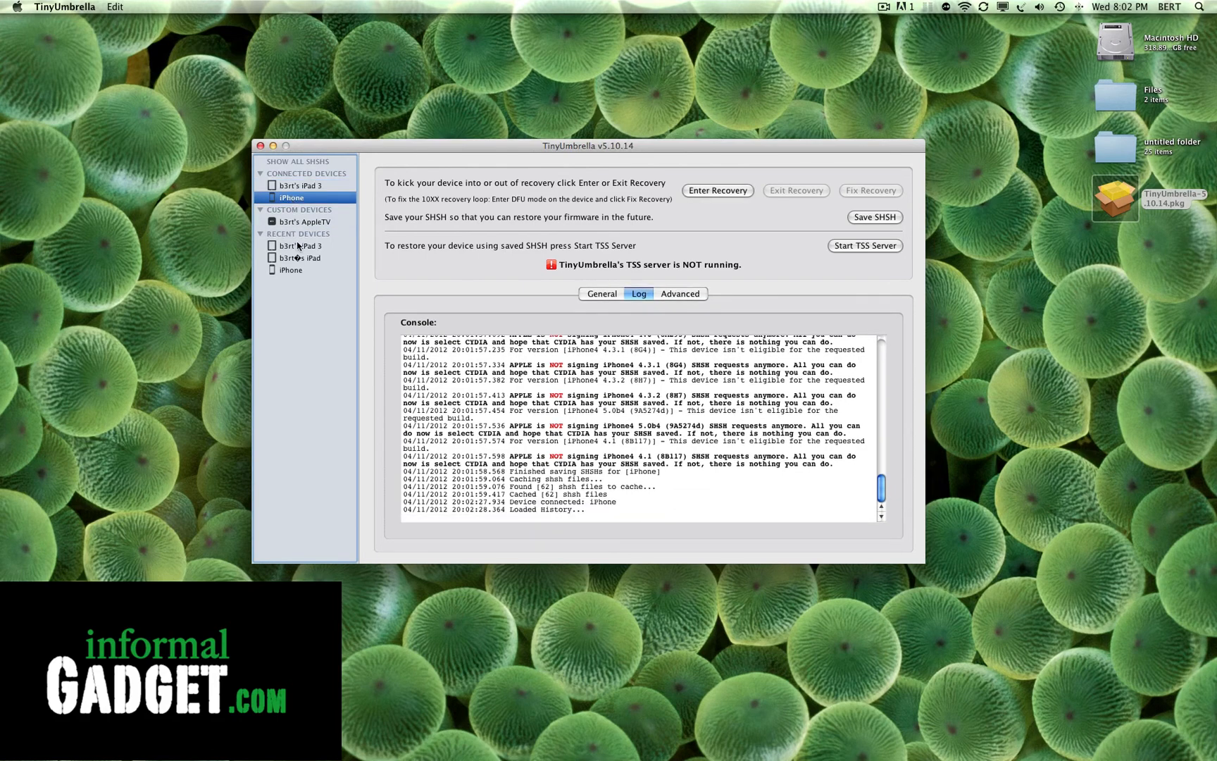
mouse_move(339, 301)
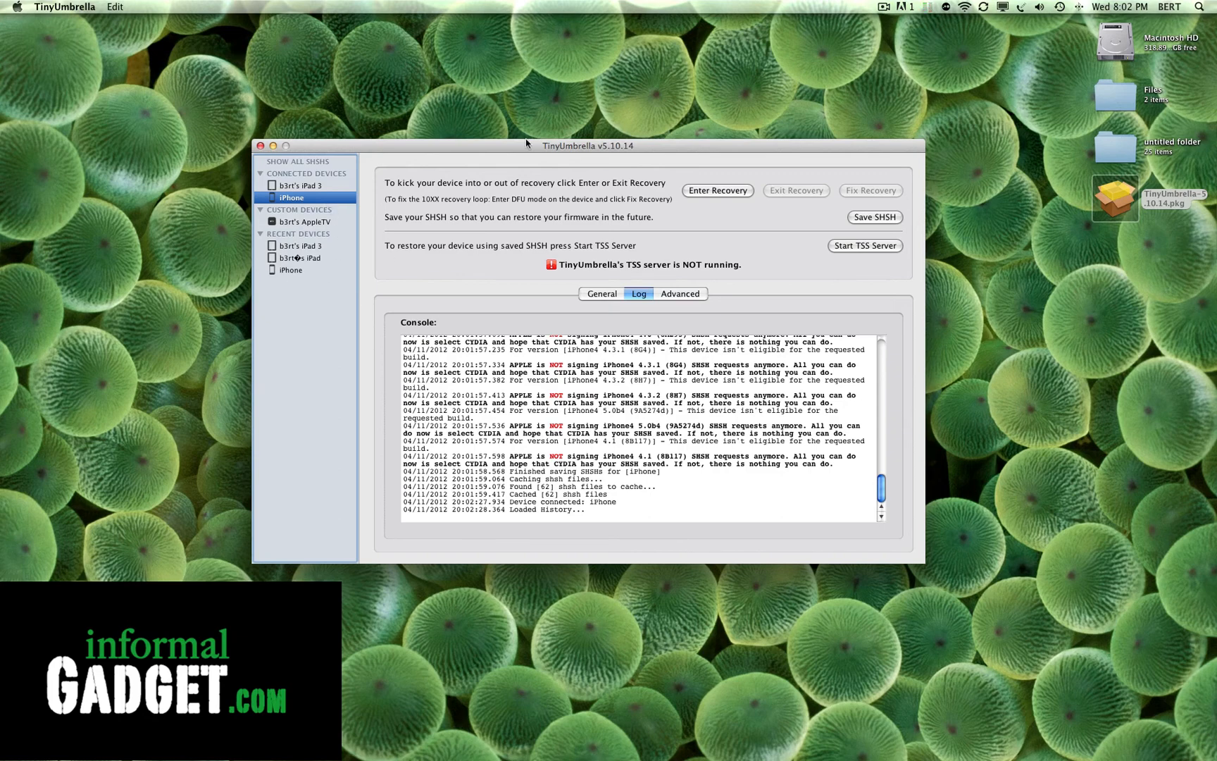
left_click(300, 247)
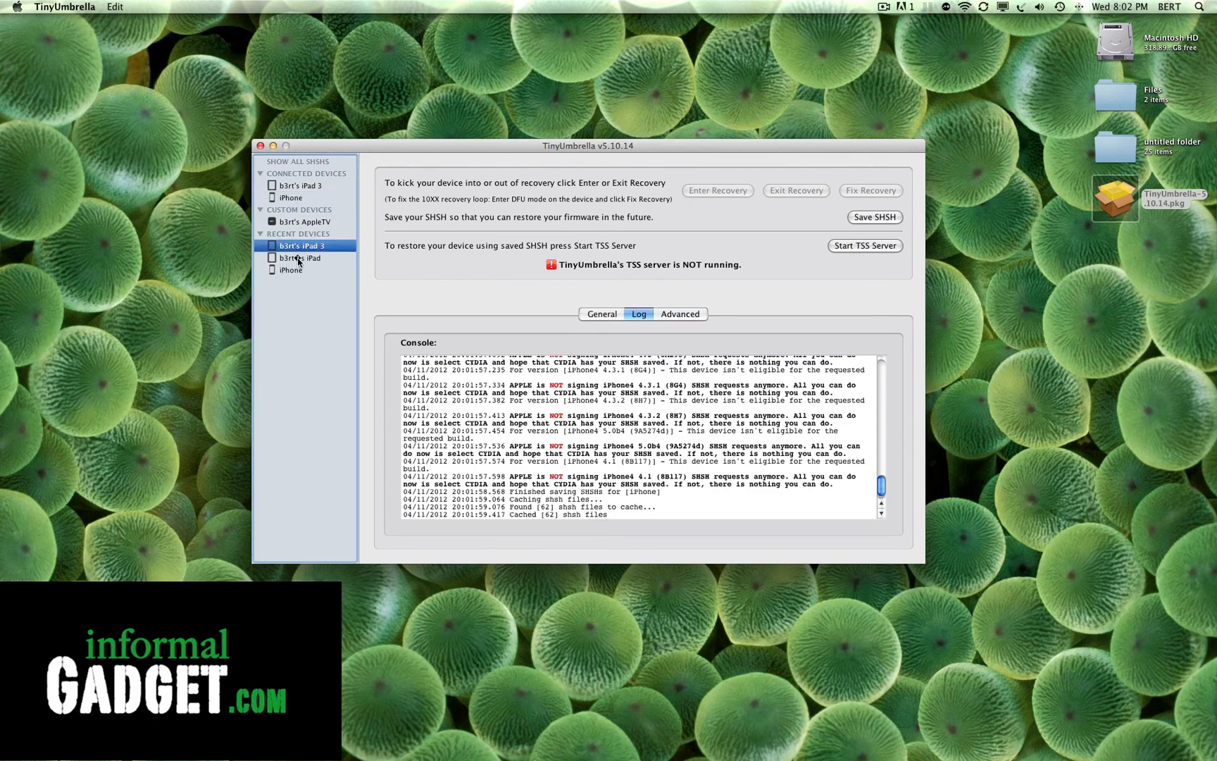
left_click(302, 221)
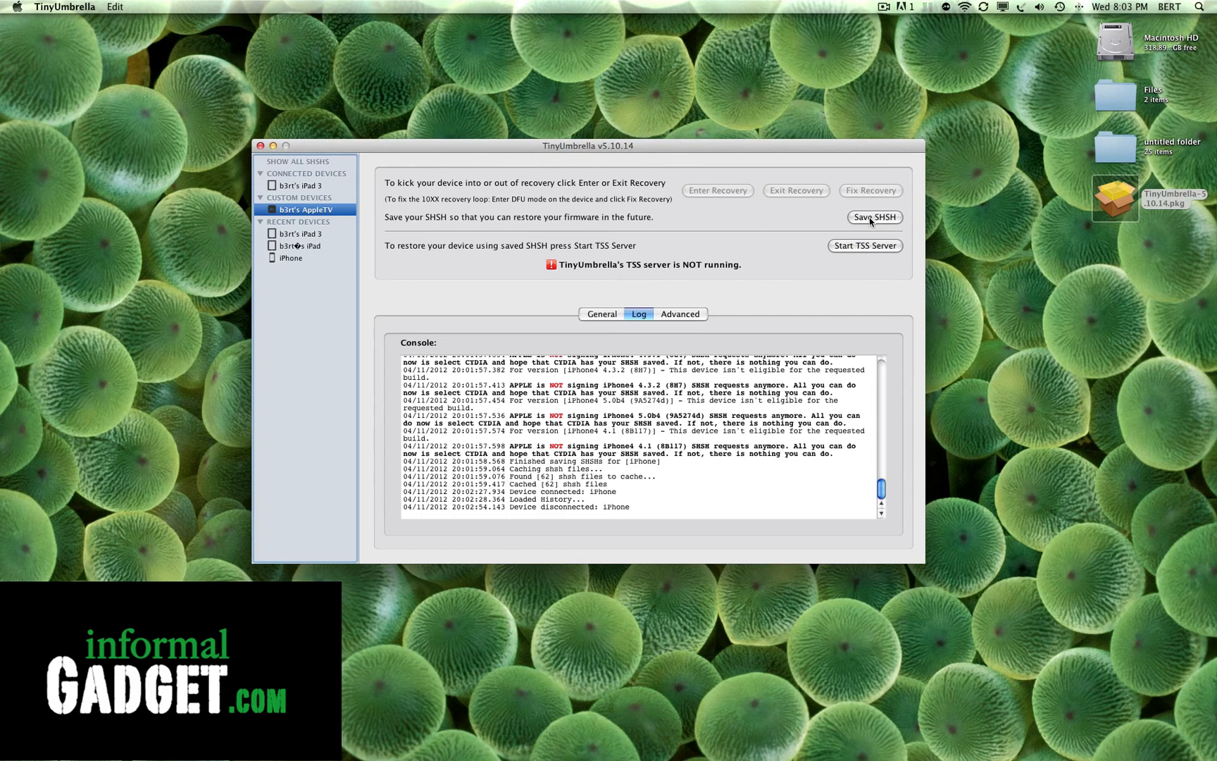
Save SHSH blobs for the Apple TV and review the log showing saving finished.
left_click(875, 217)
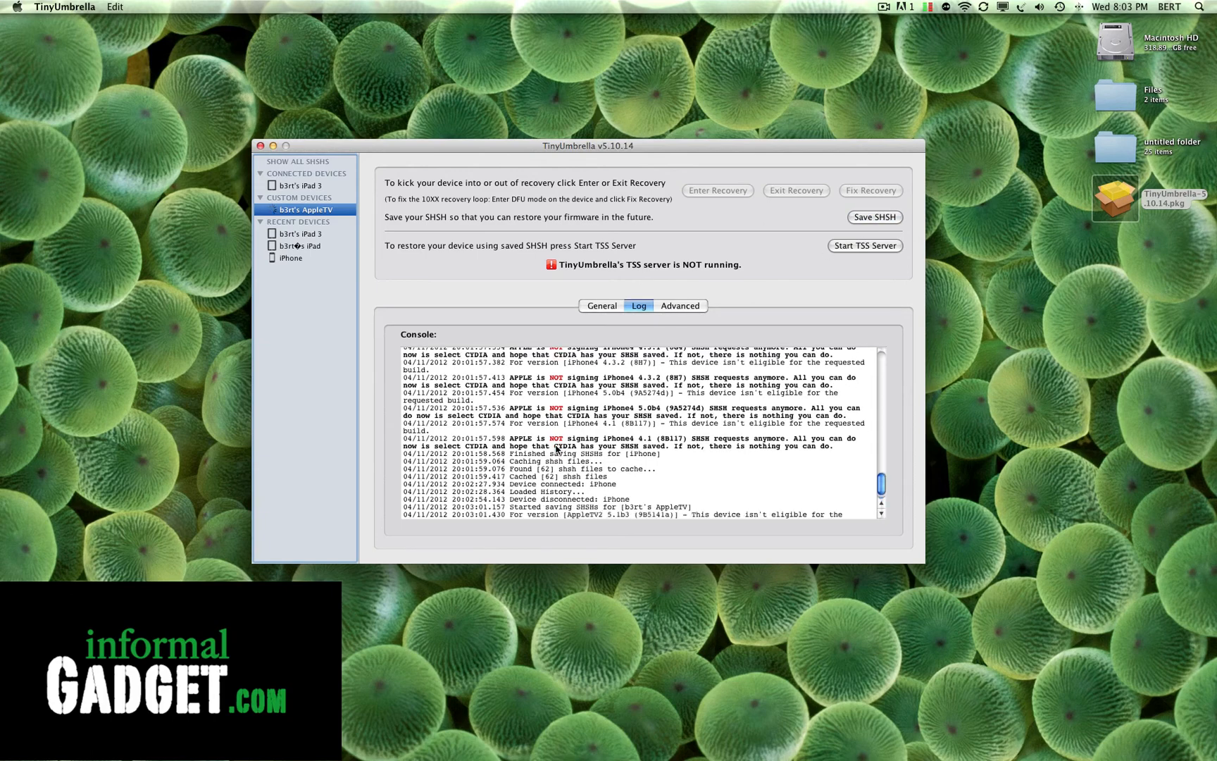
scroll("down", 3)
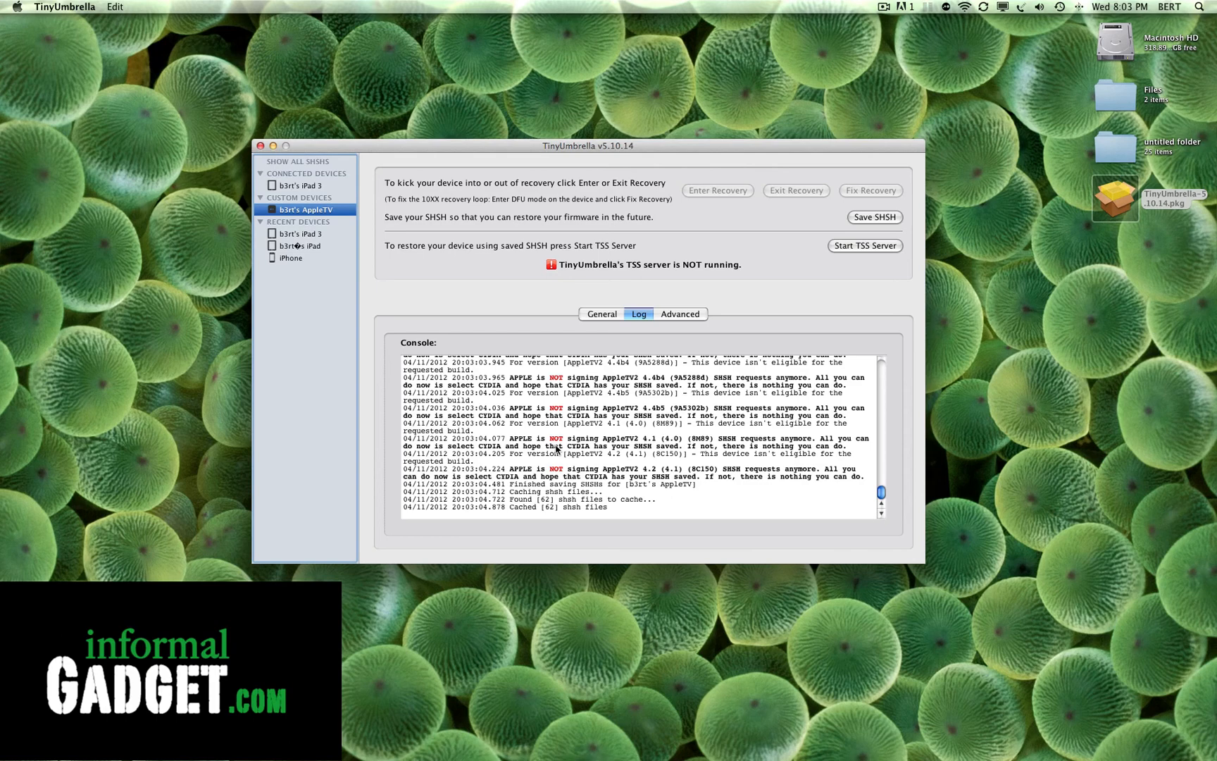
mouse_move(108, 227)
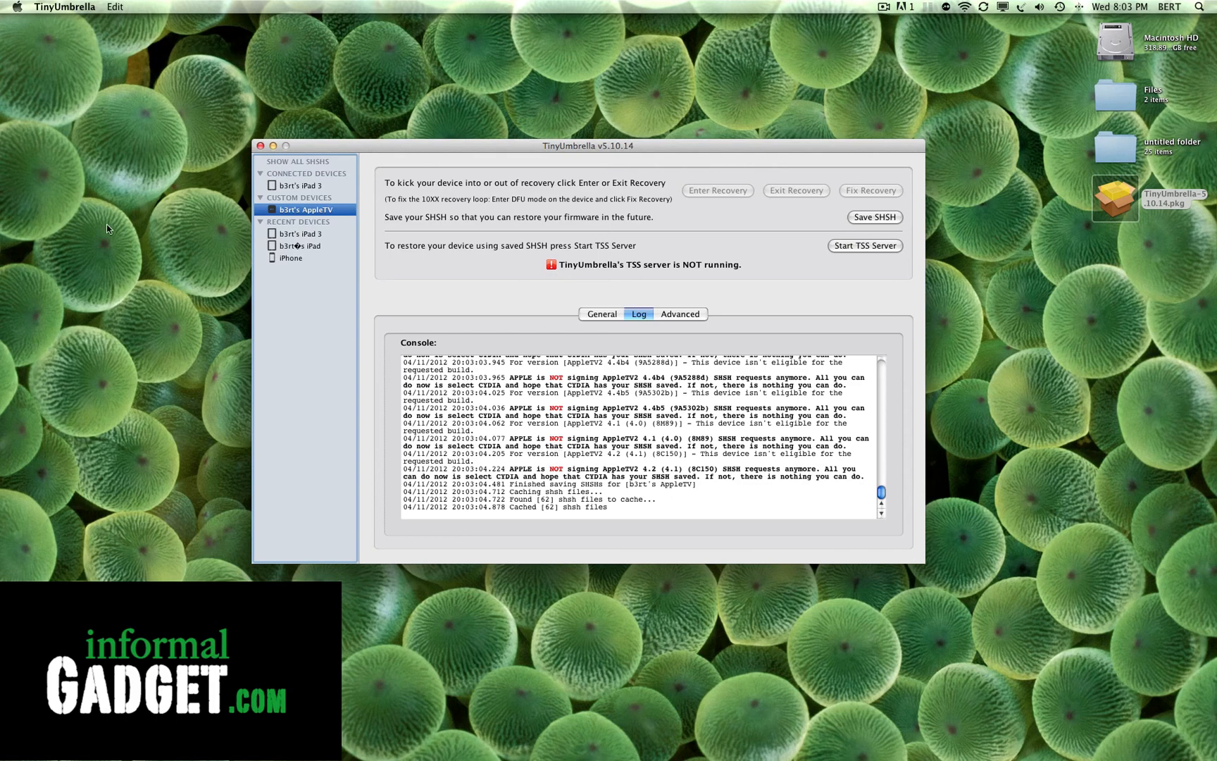
mouse_move(329, 176)
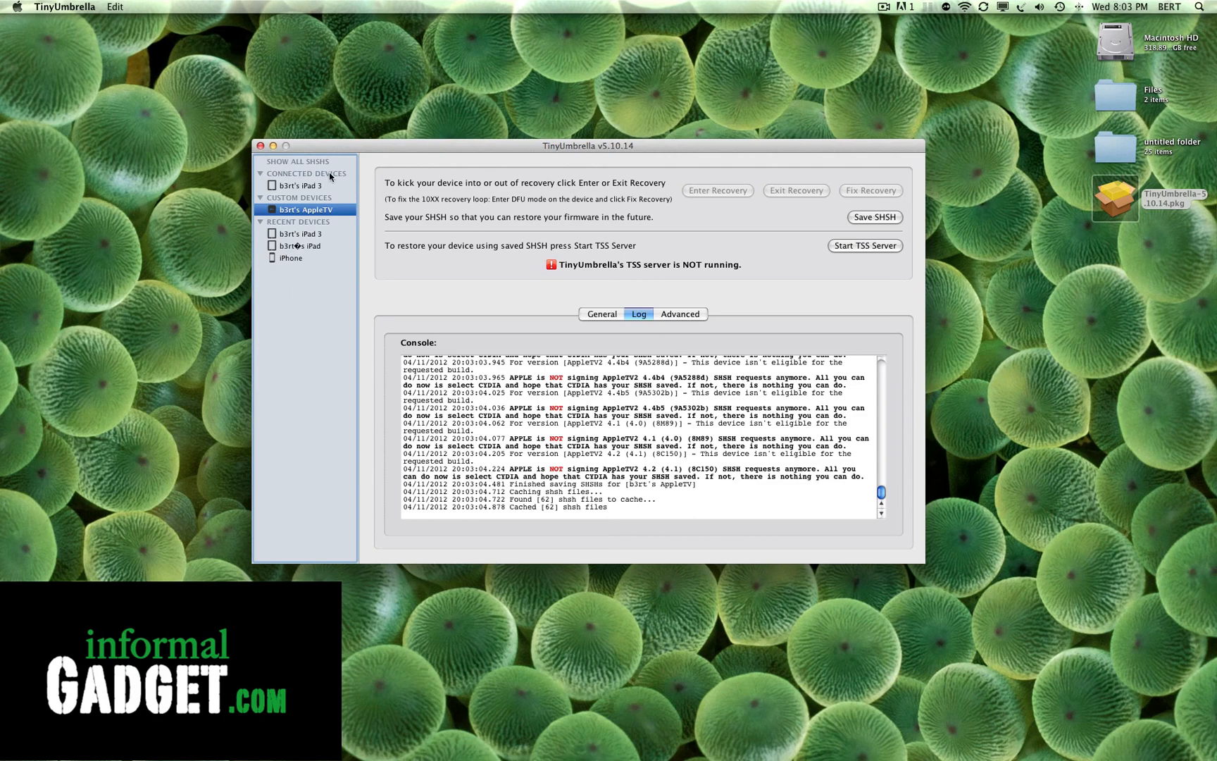
mouse_move(371, 159)
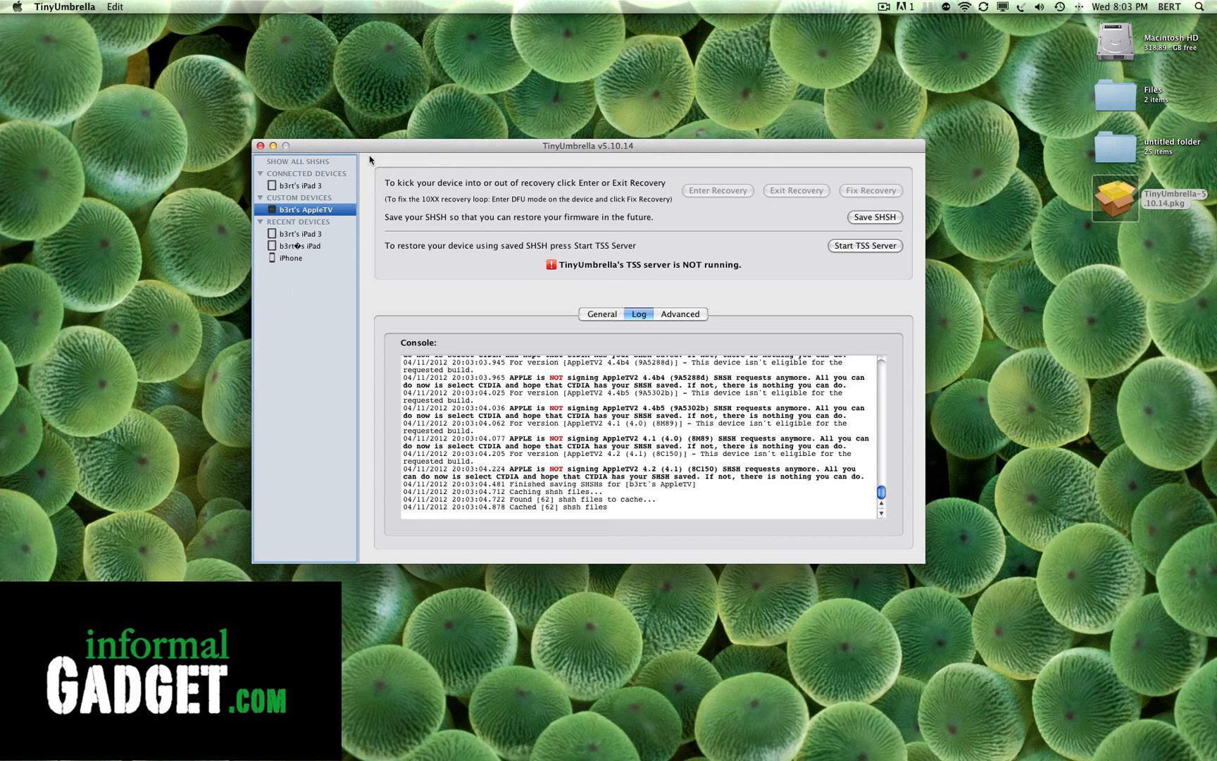
mouse_move(376, 217)
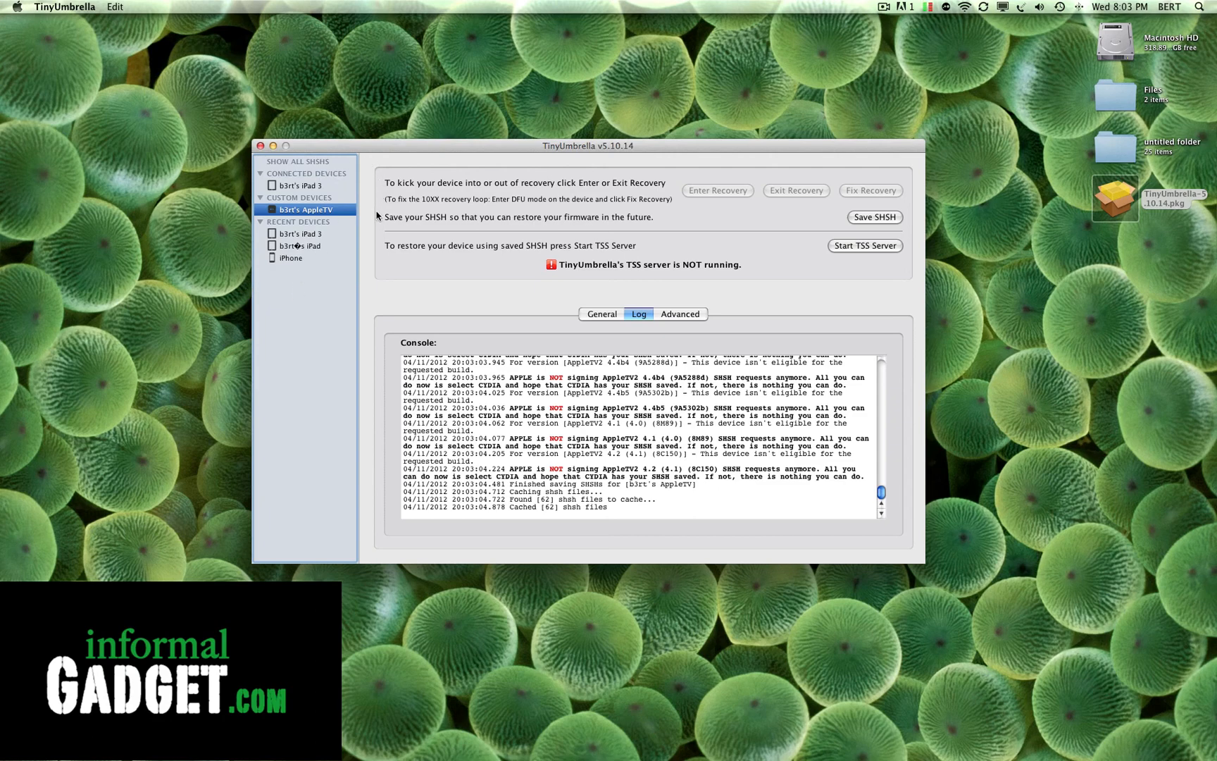